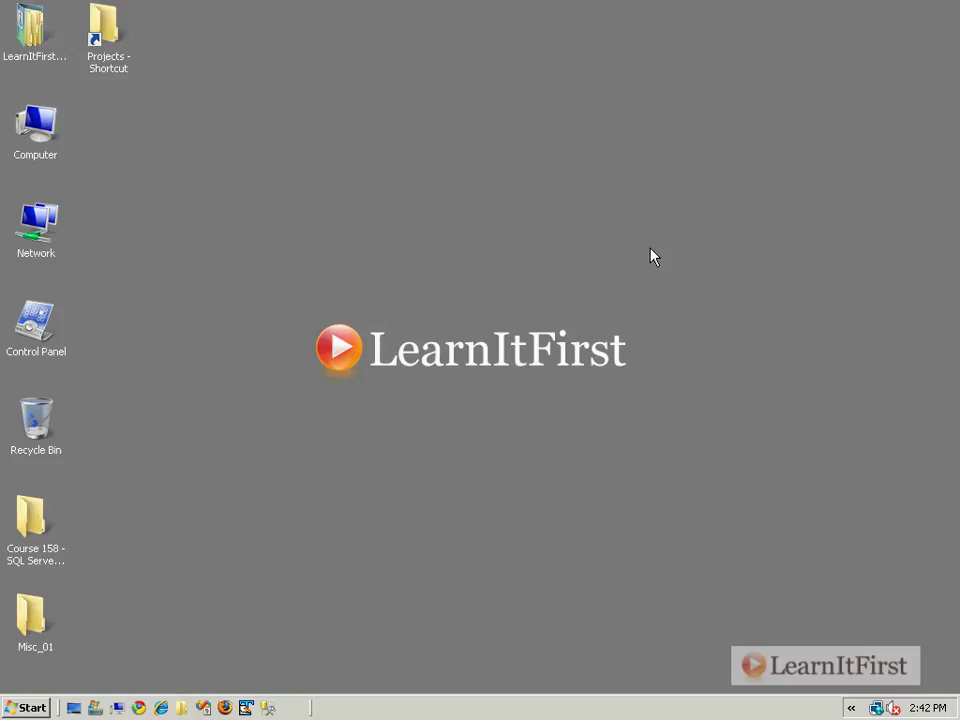
mouse_move(648, 238)
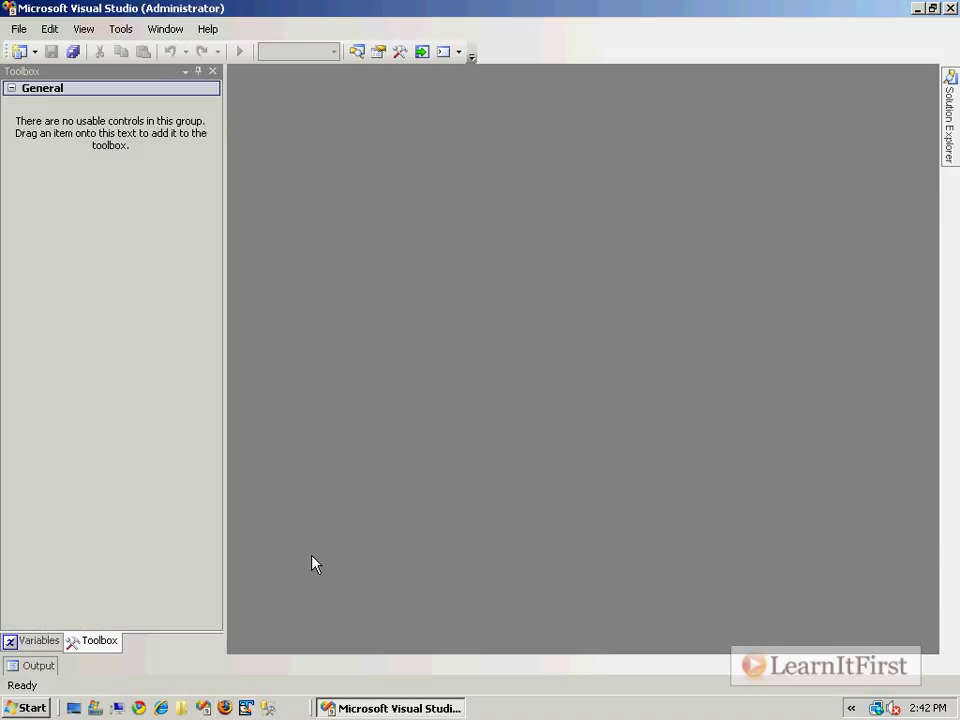
Create a new Integration Services project from File > New > Project
click(18, 28)
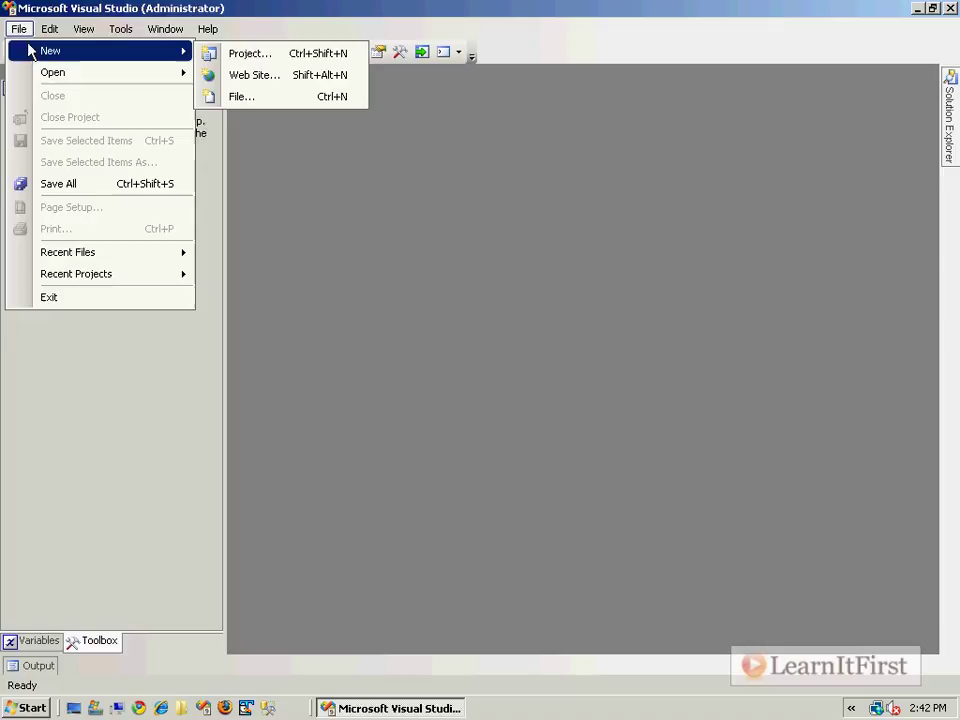
click(249, 53)
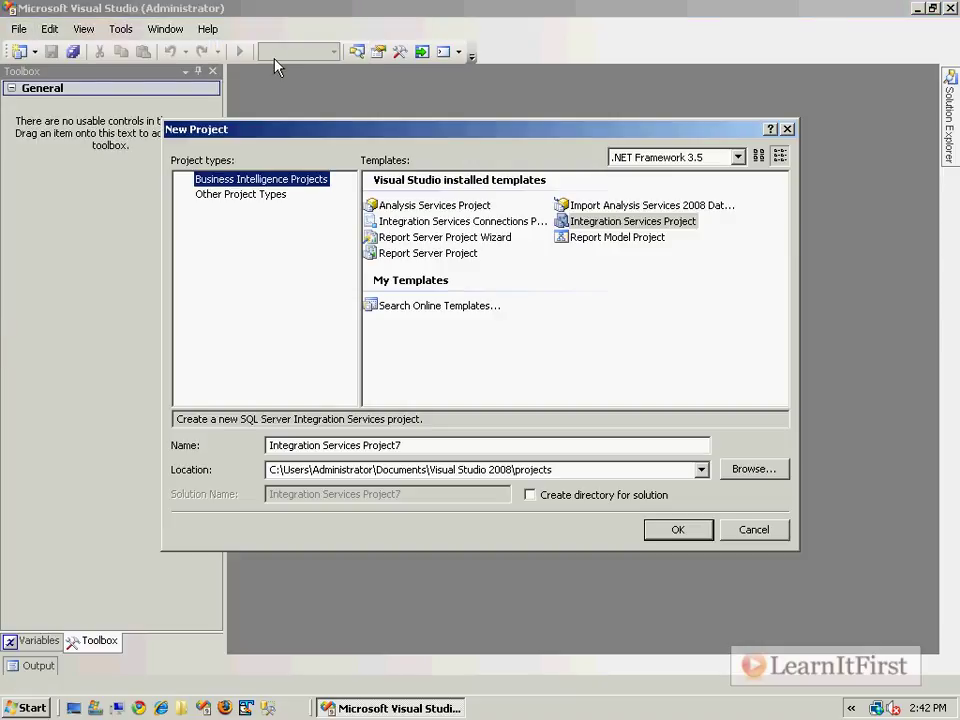
click(677, 529)
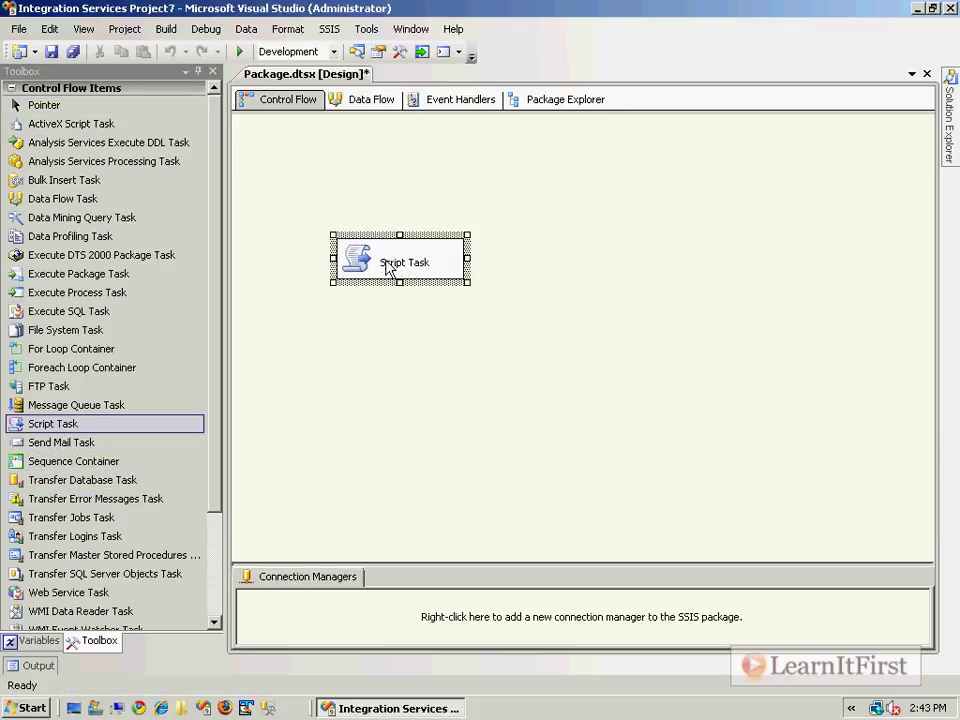
Set the Script Task's language to Microsoft Visual Basic 2008 and edit its script
double_click(400, 260)
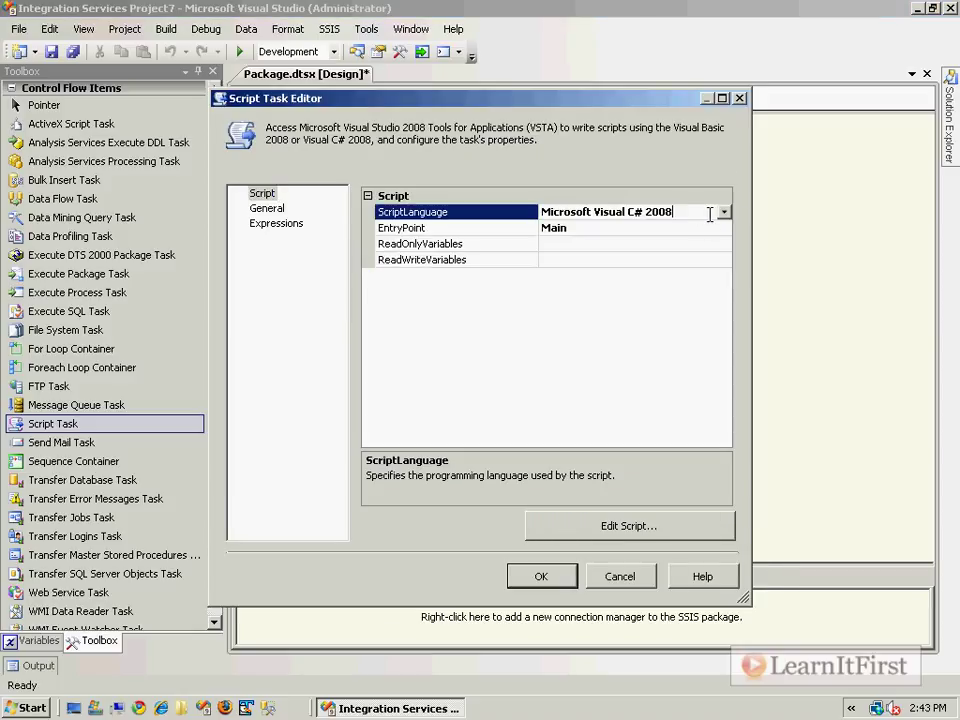
click(605, 211)
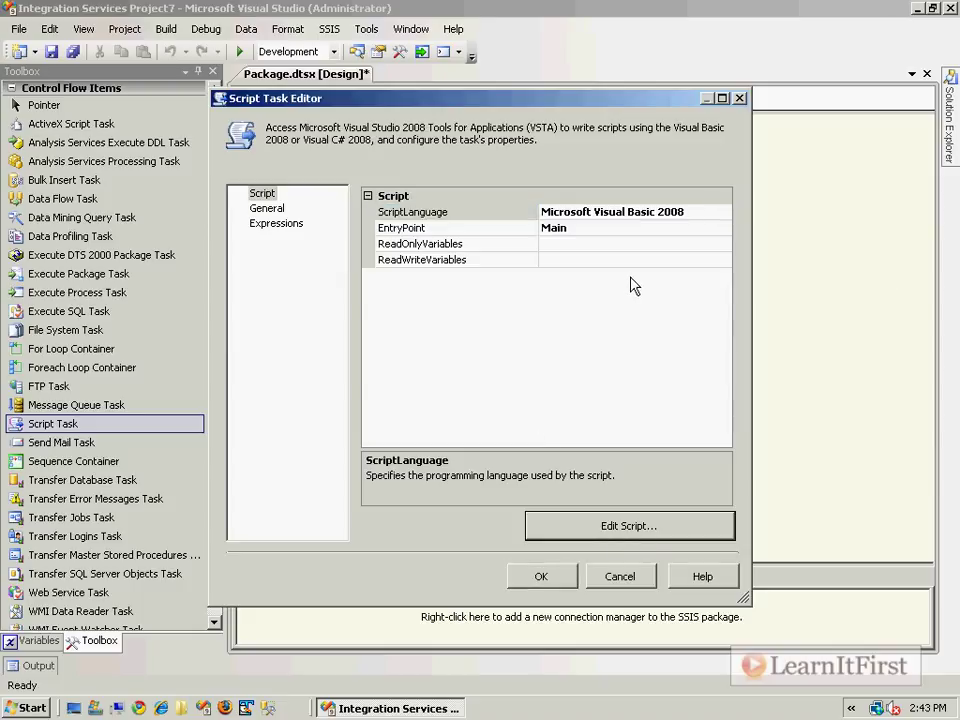
click(628, 525)
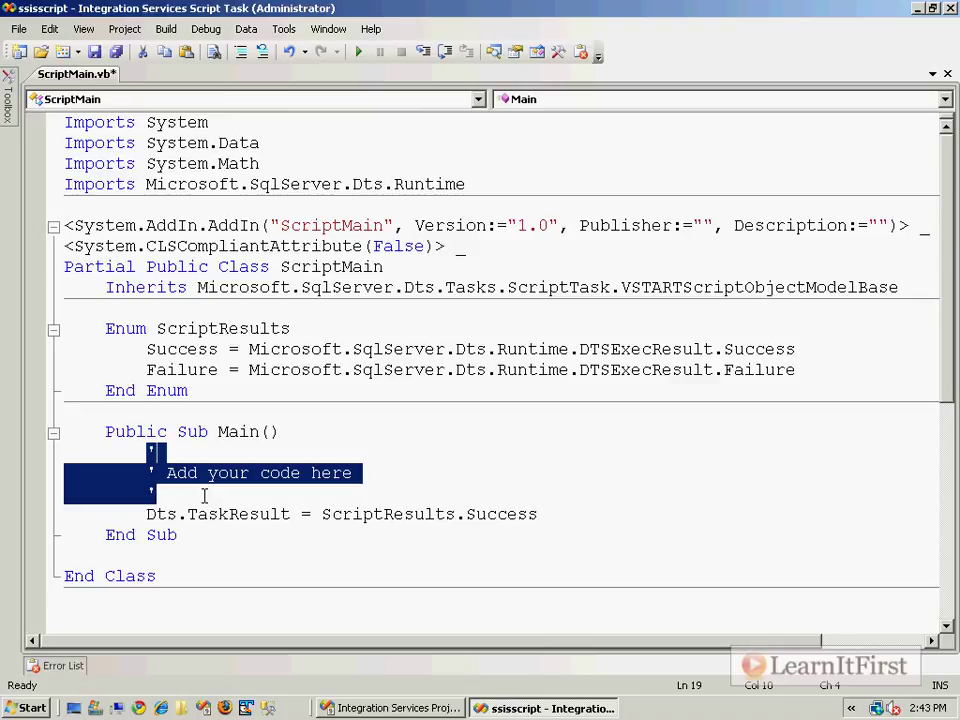
Fill Main with System.Threading.Thread.Sleep calls under comments describing important long-running tasks
text(System.Threading.T)
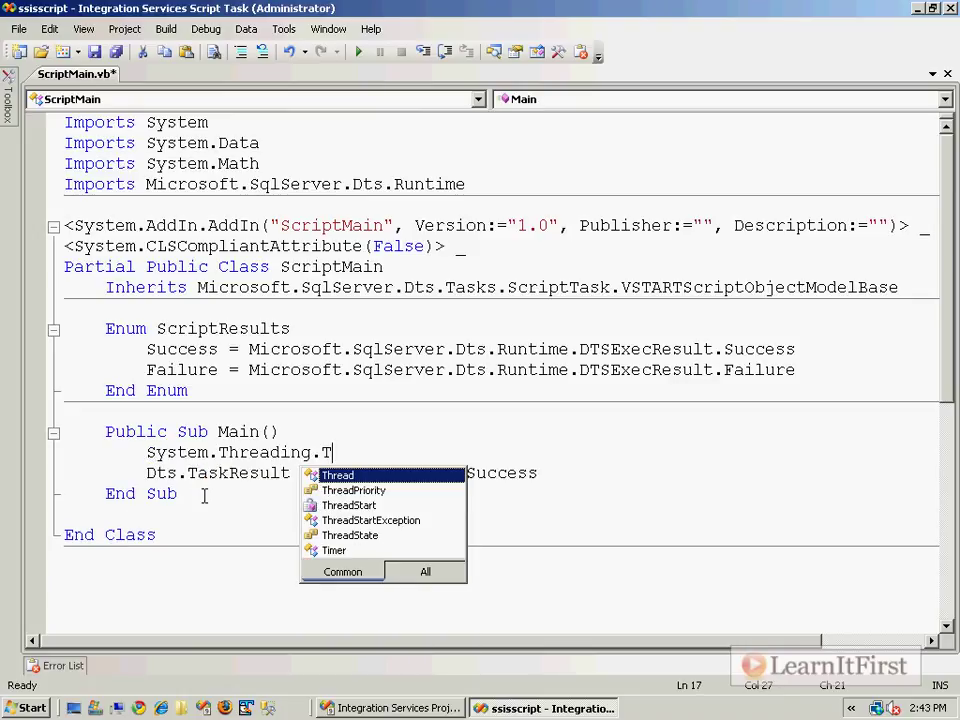
text(hread.)
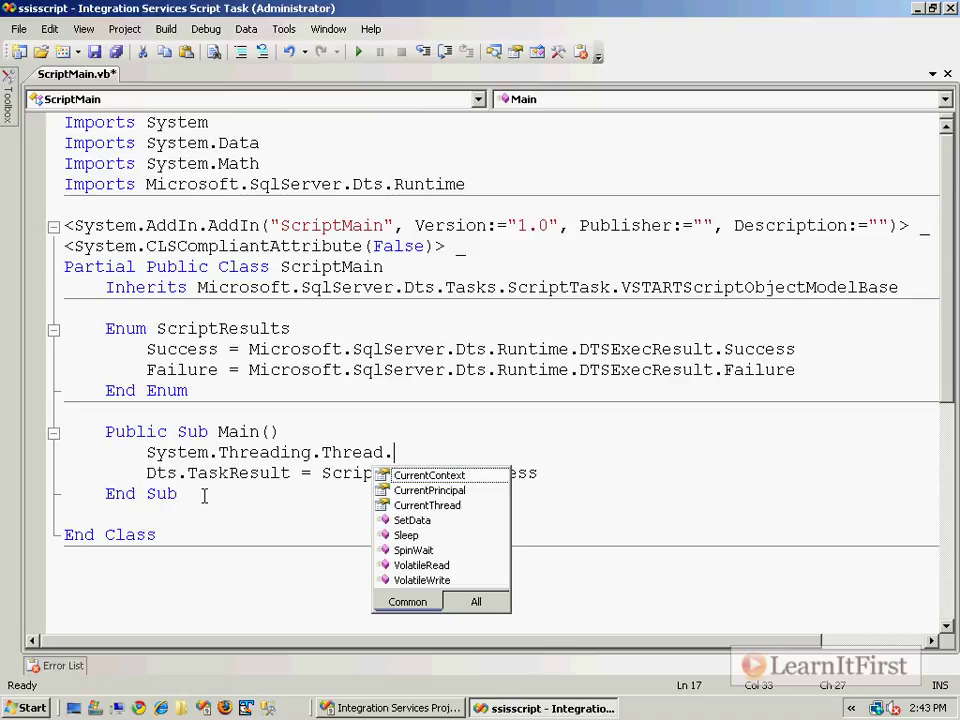
text(Sleep(1)
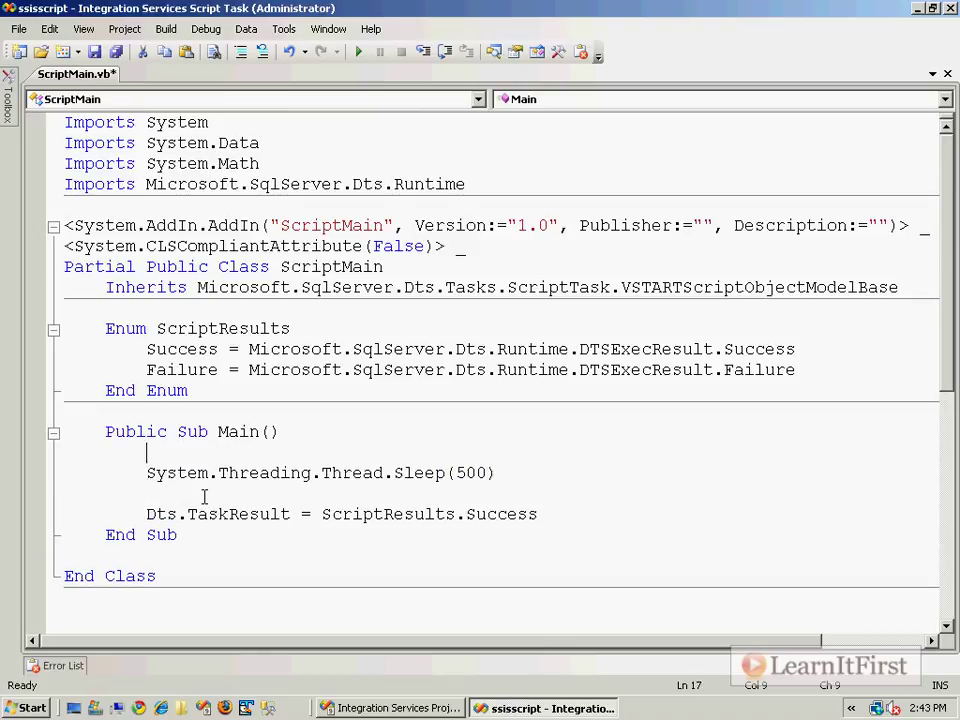
text(' Do some impor)
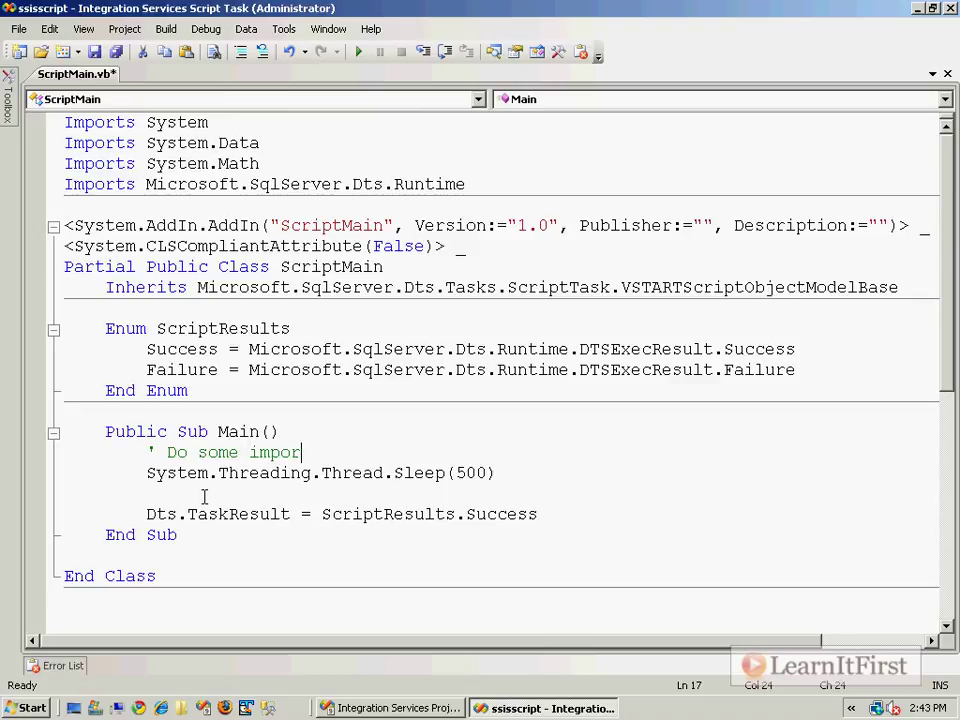
text(tant, long running task)
text(' D)
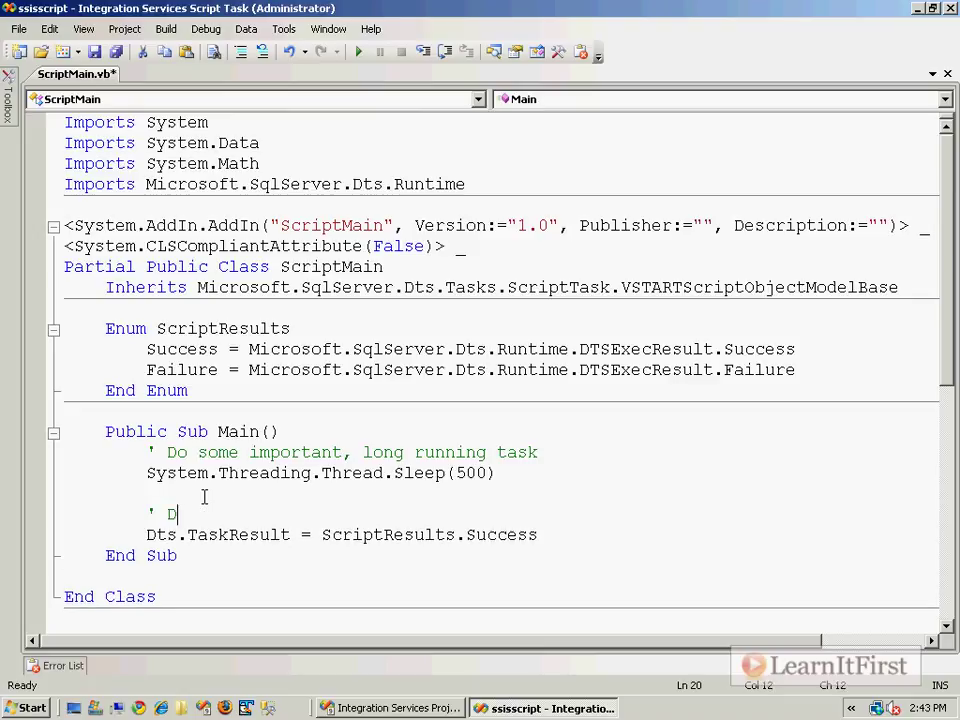
text(o another lo)
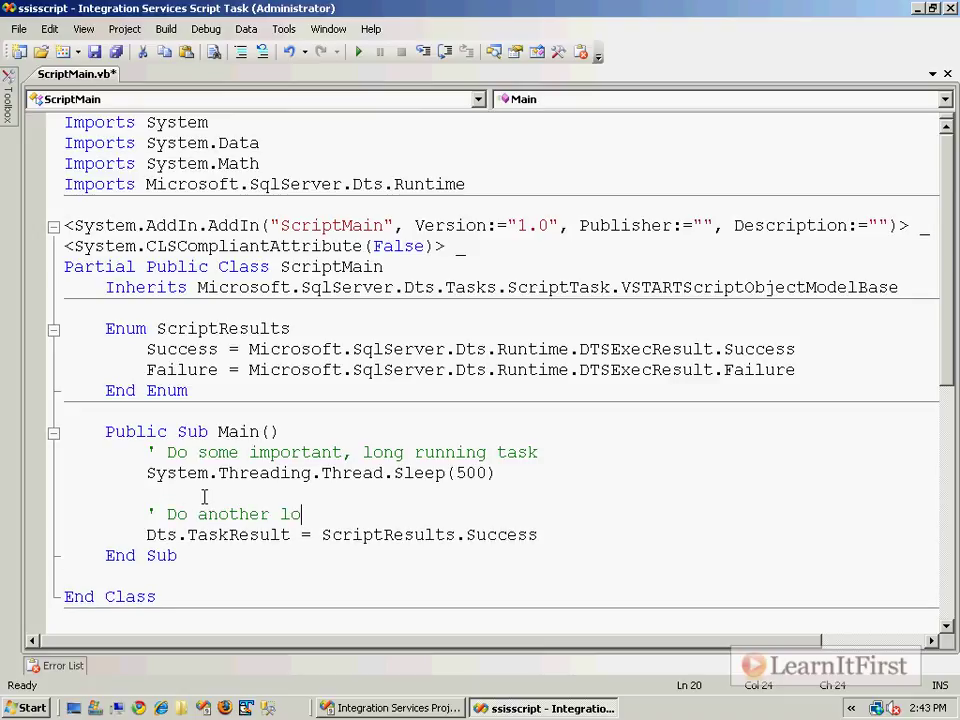
text(ng running)
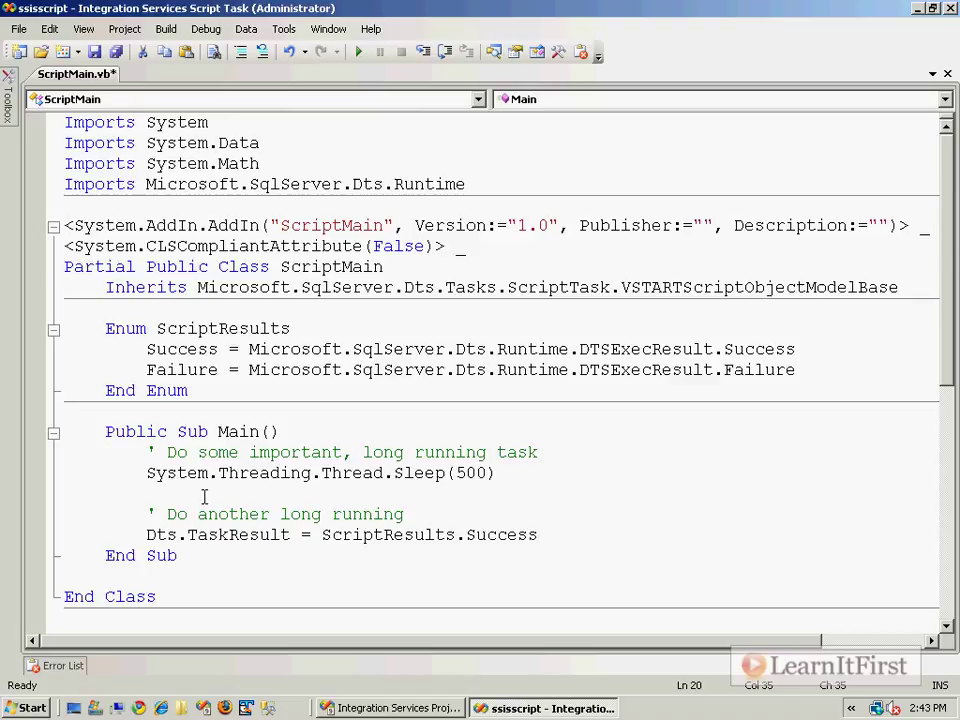
text(task that reports no status)
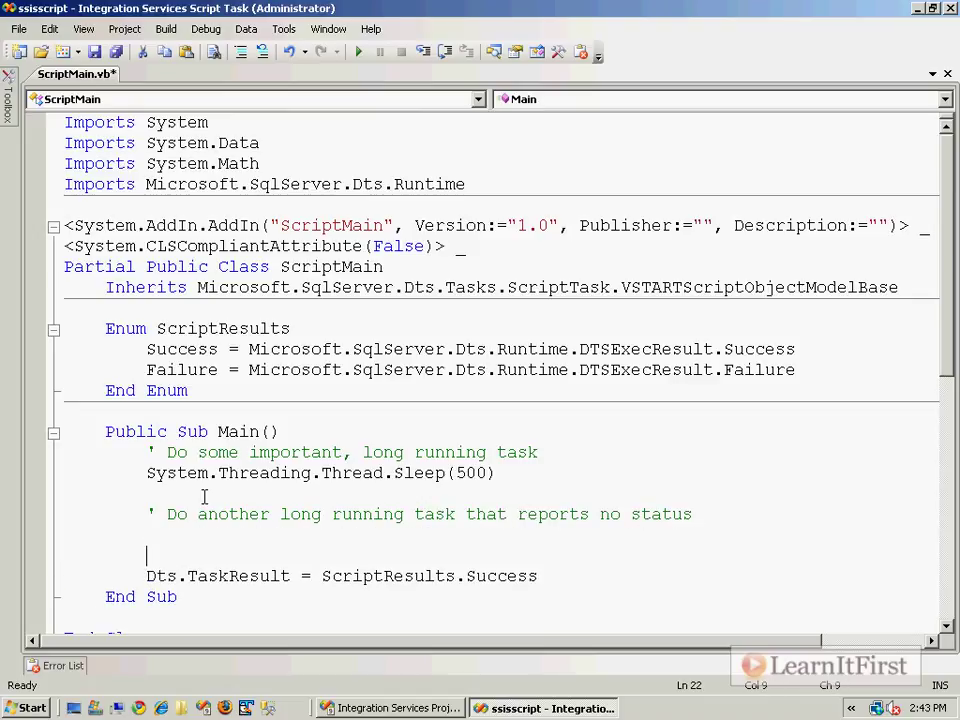
text(' Do one fi)
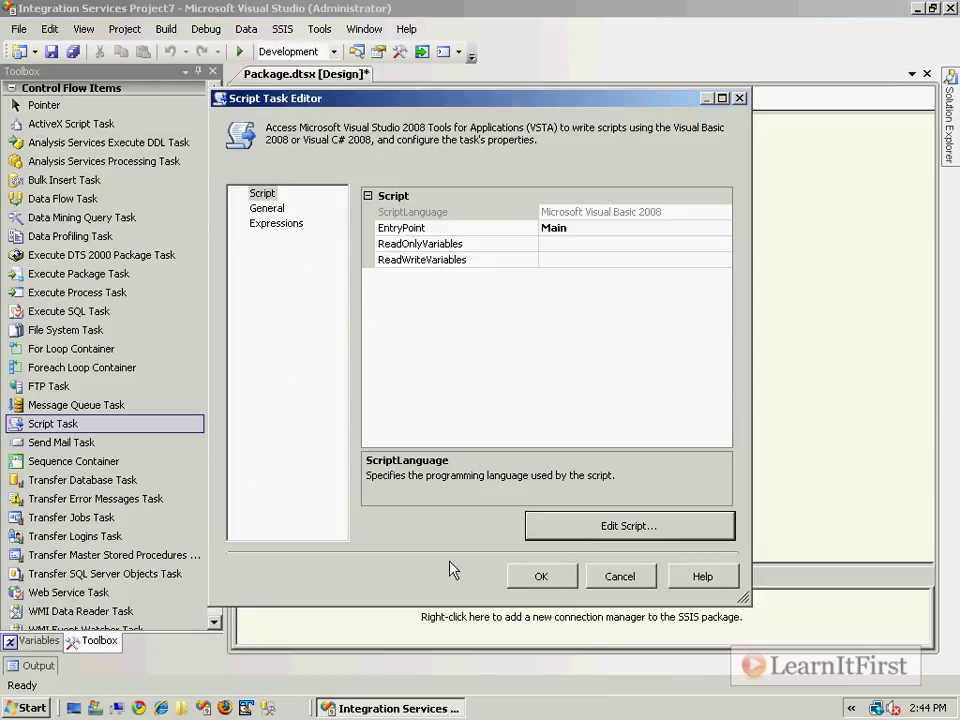
Accept the Script Task settings, run the package, review the script again and close the editor
click(541, 576)
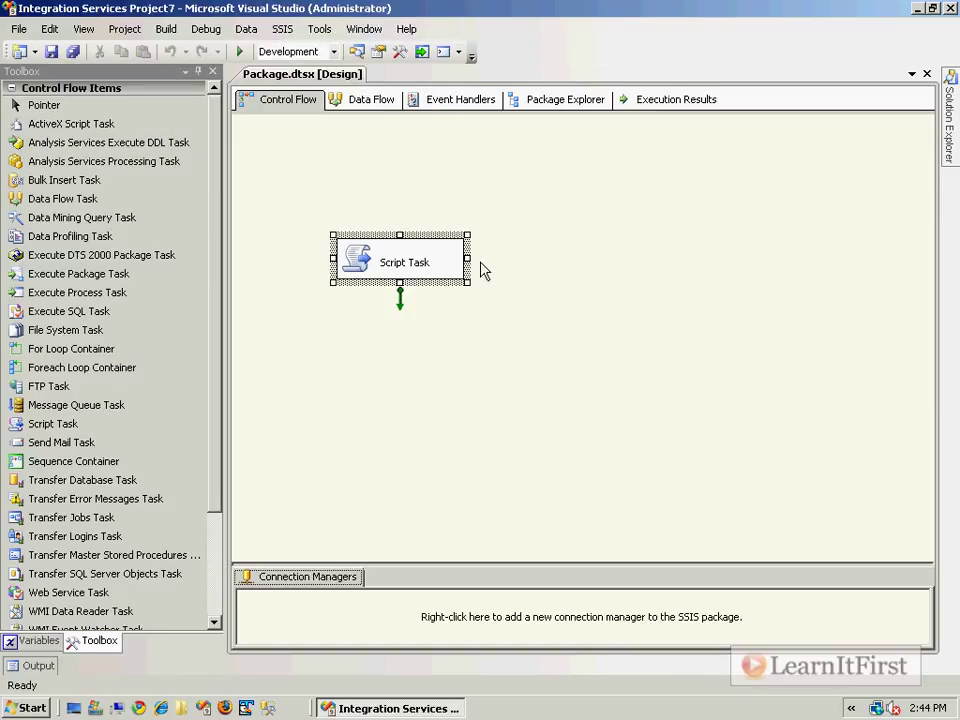
double_click(404, 261)
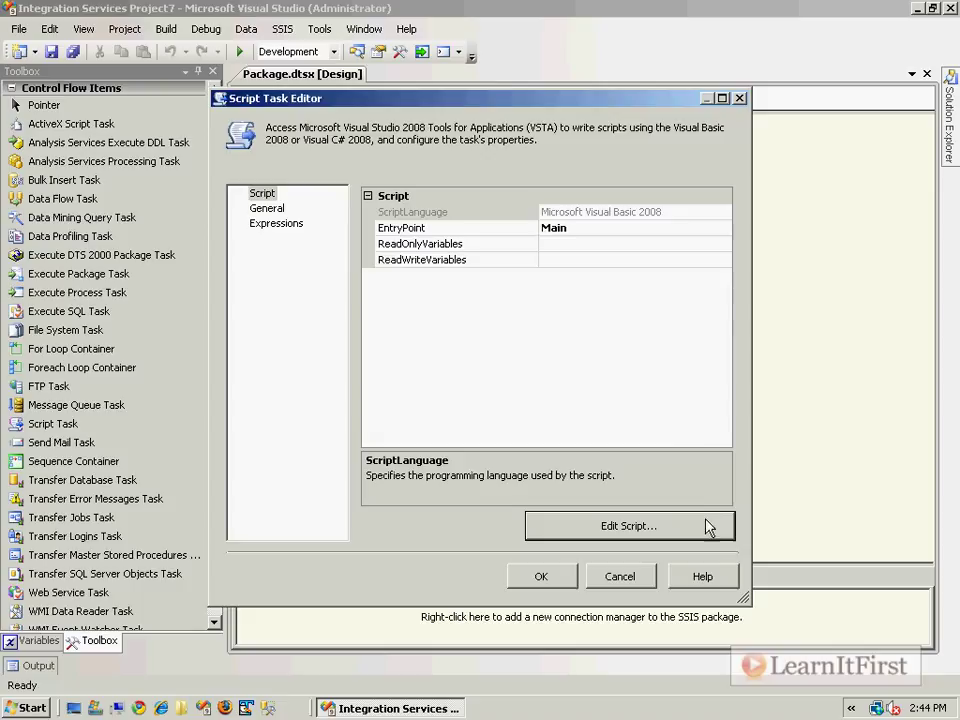
click(628, 525)
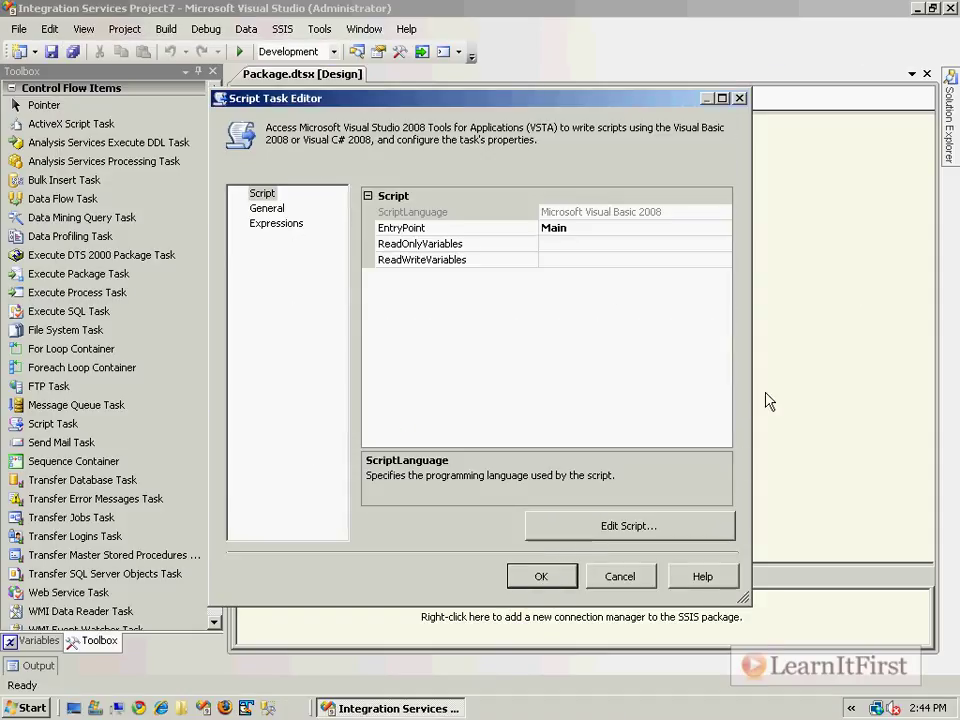
click(541, 576)
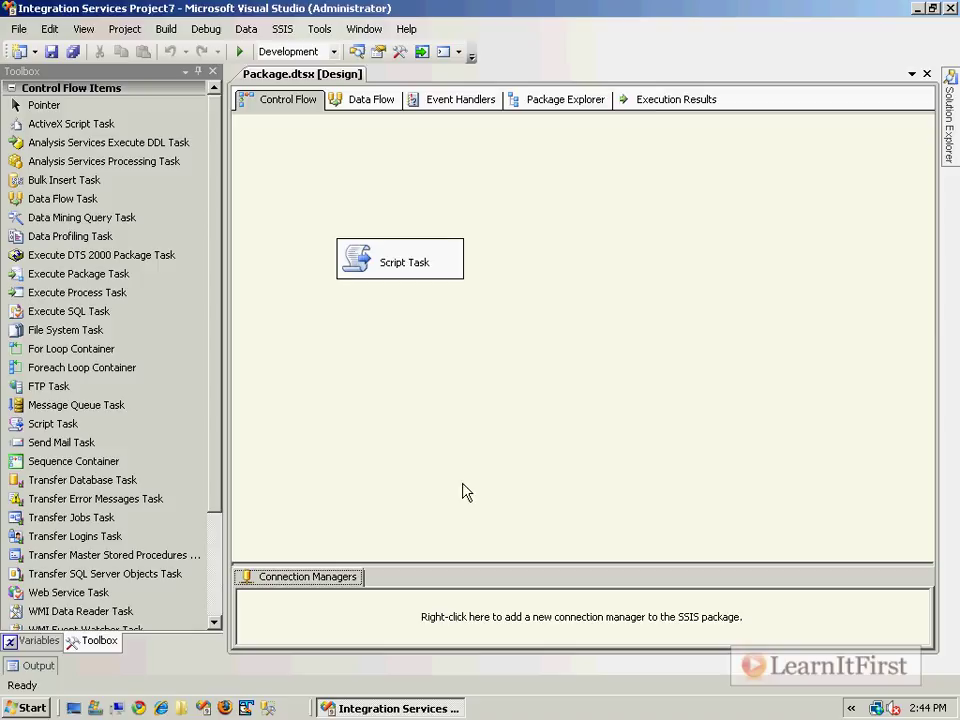
Reopen the script maximized and begin a Dts. call on a new line after the first Sleep
double_click(400, 258)
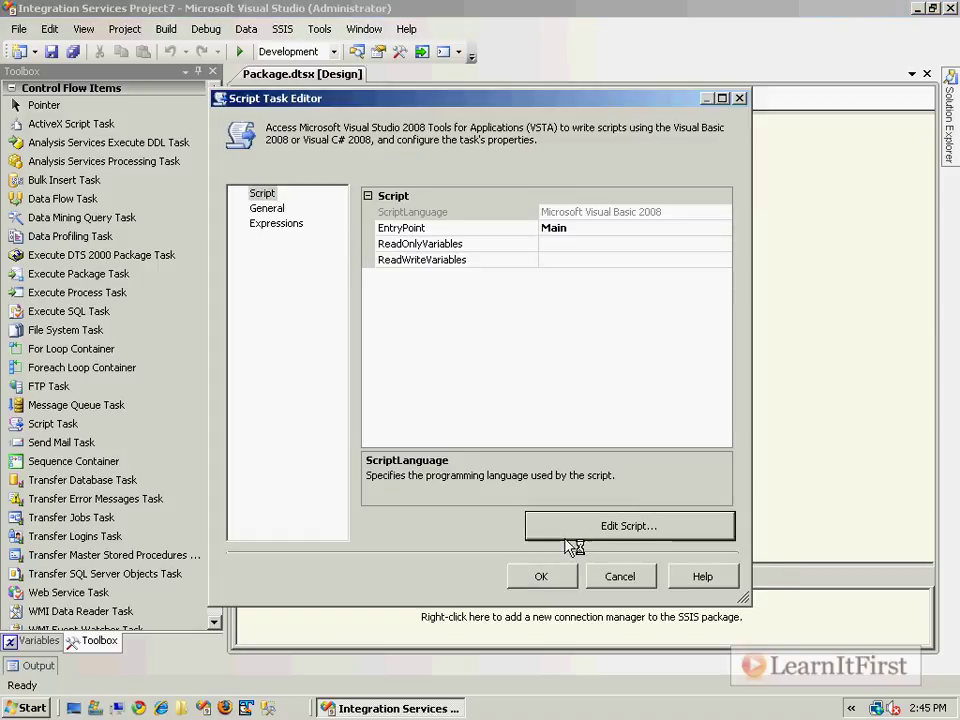
click(628, 525)
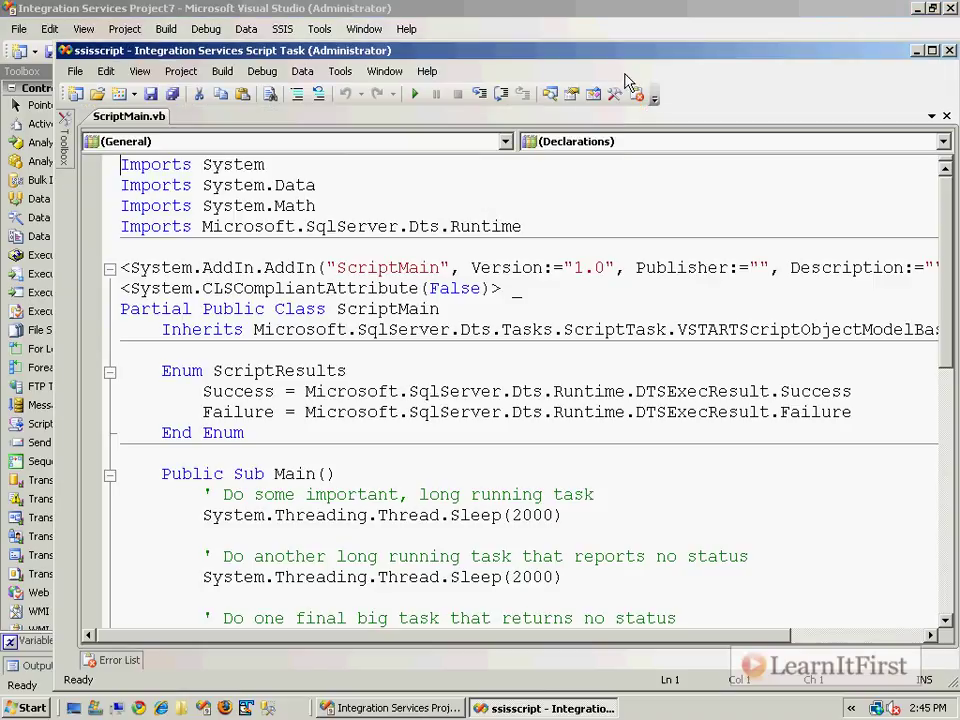
click(935, 50)
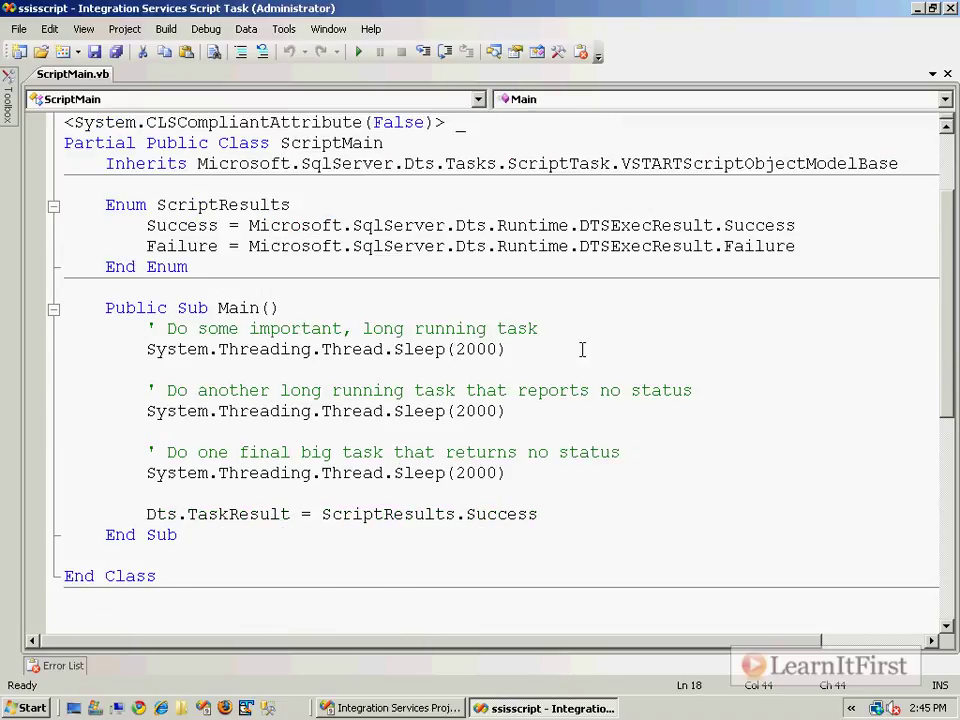
key(enter)
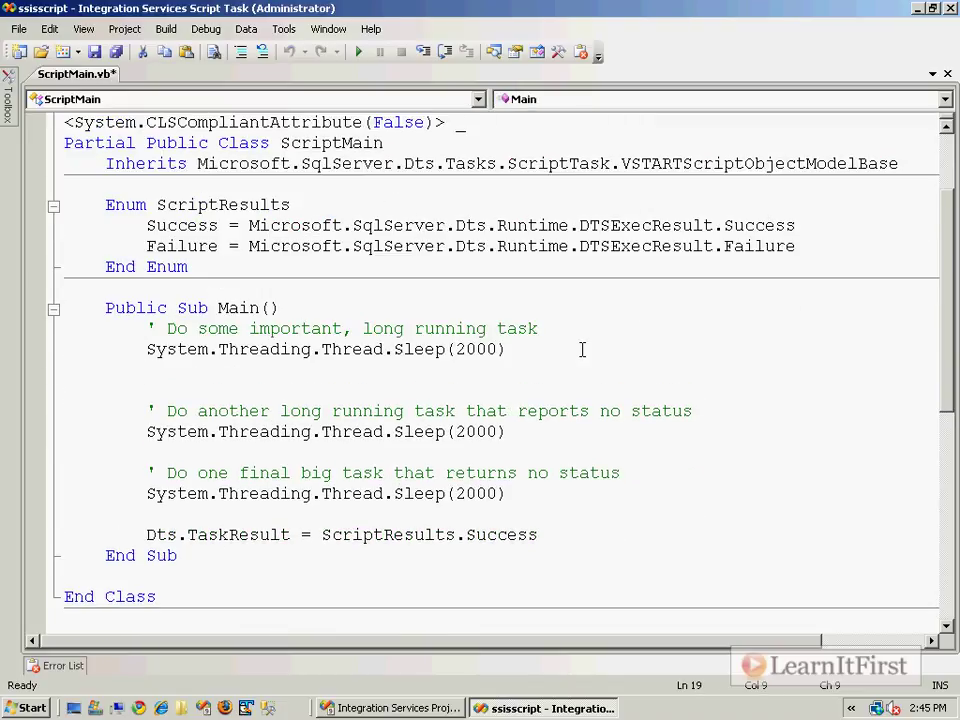
text(Dts)
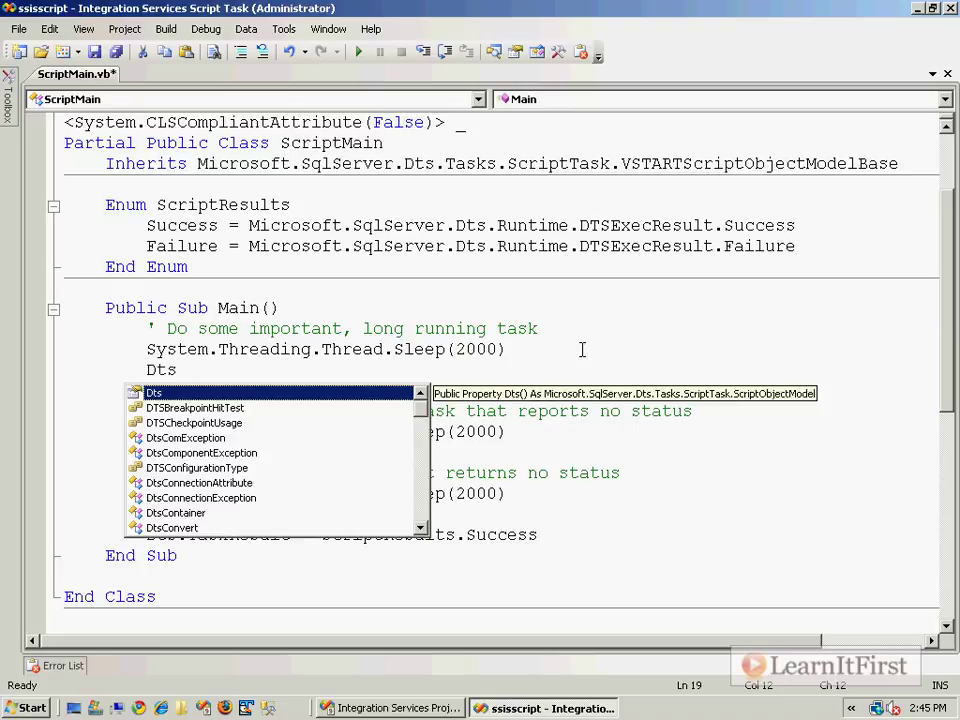
text(.Events.)
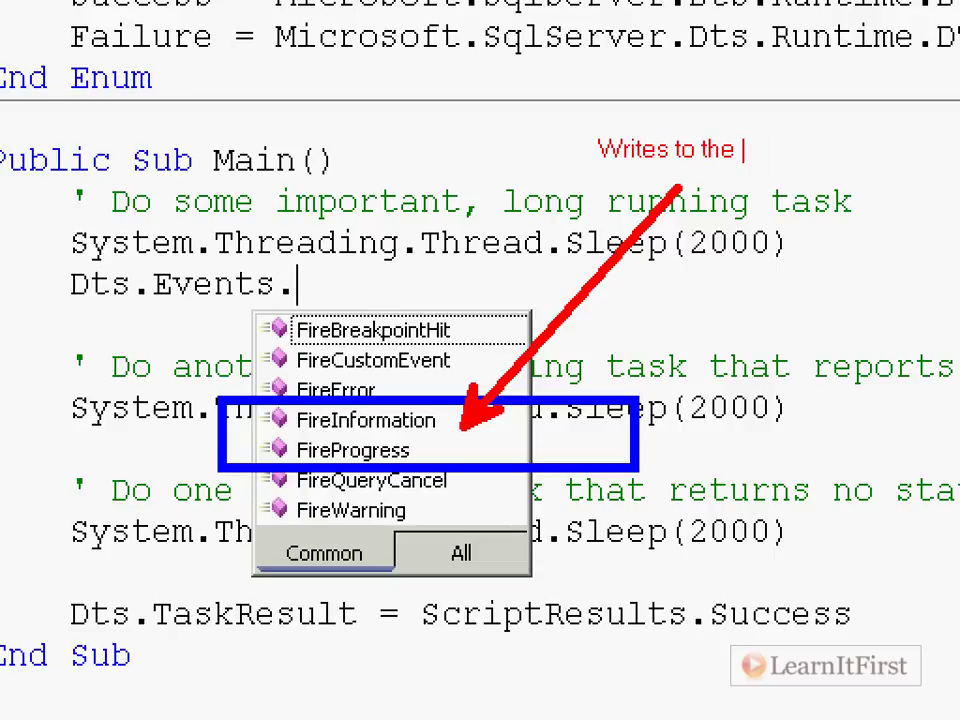
text(Oup)
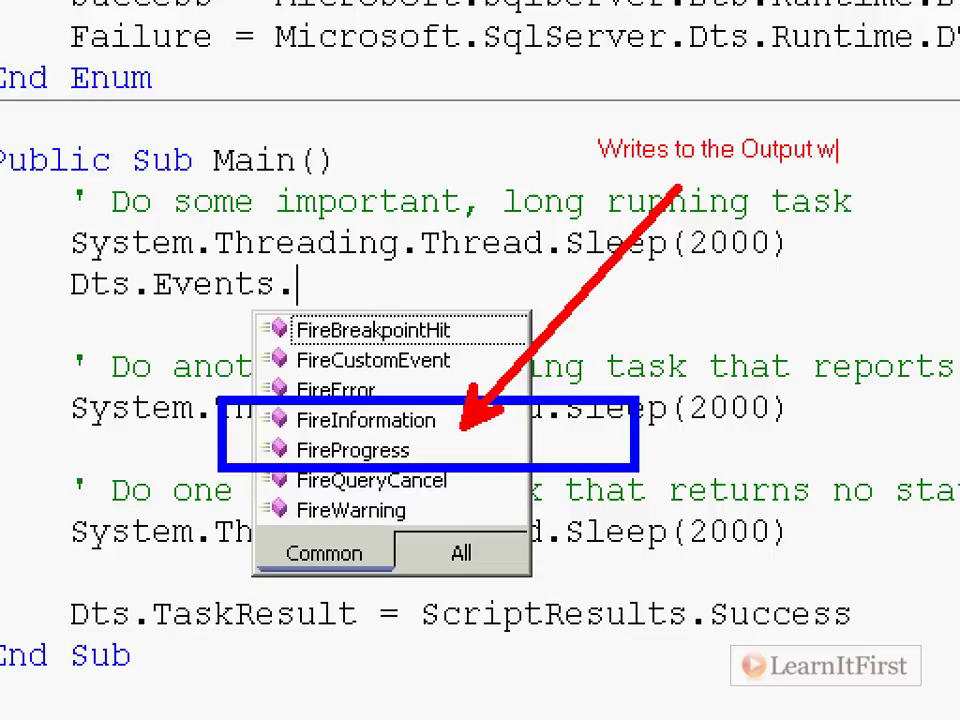
text(indows)
text(F)
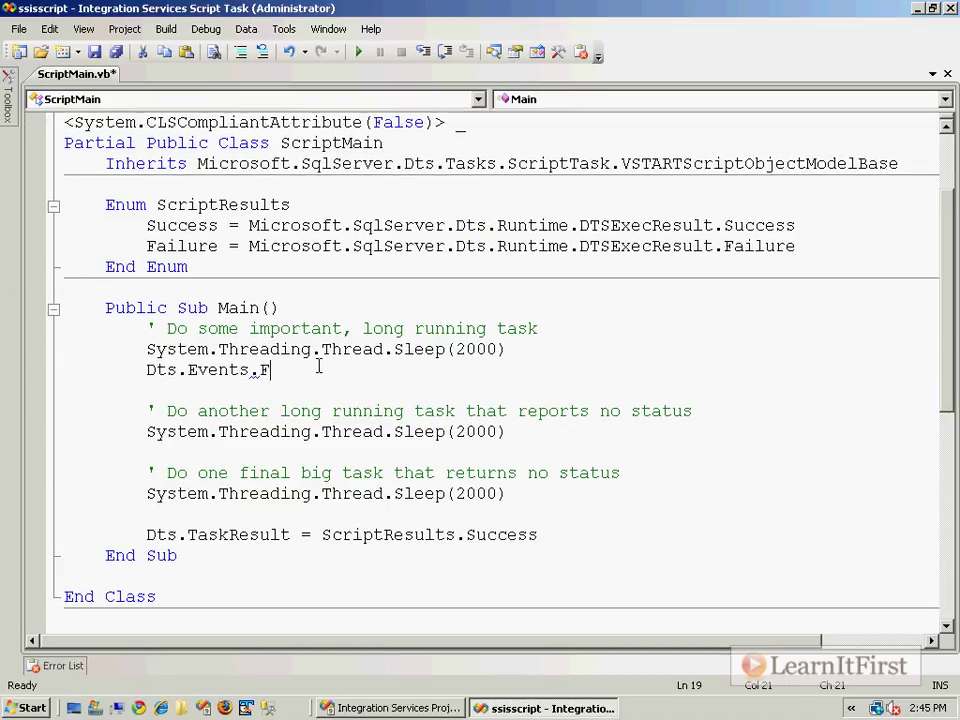
Complete Dts.Events.FireInformation(0, "The first long running task", "Has completed!", String.Empty, 0, False) and save
text(ireInformation()
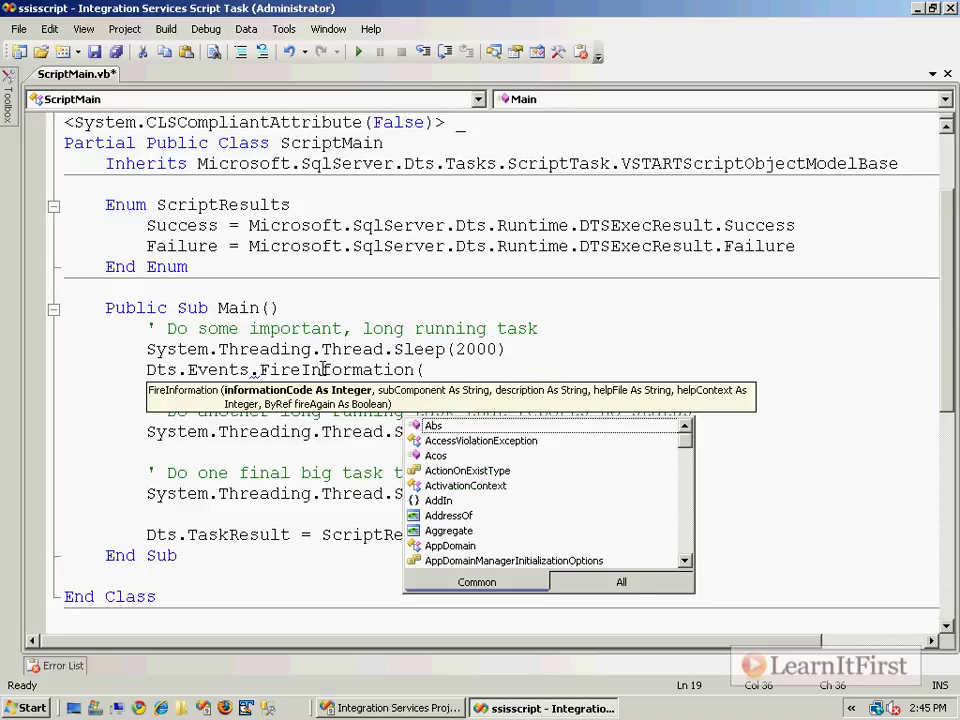
text(0,)
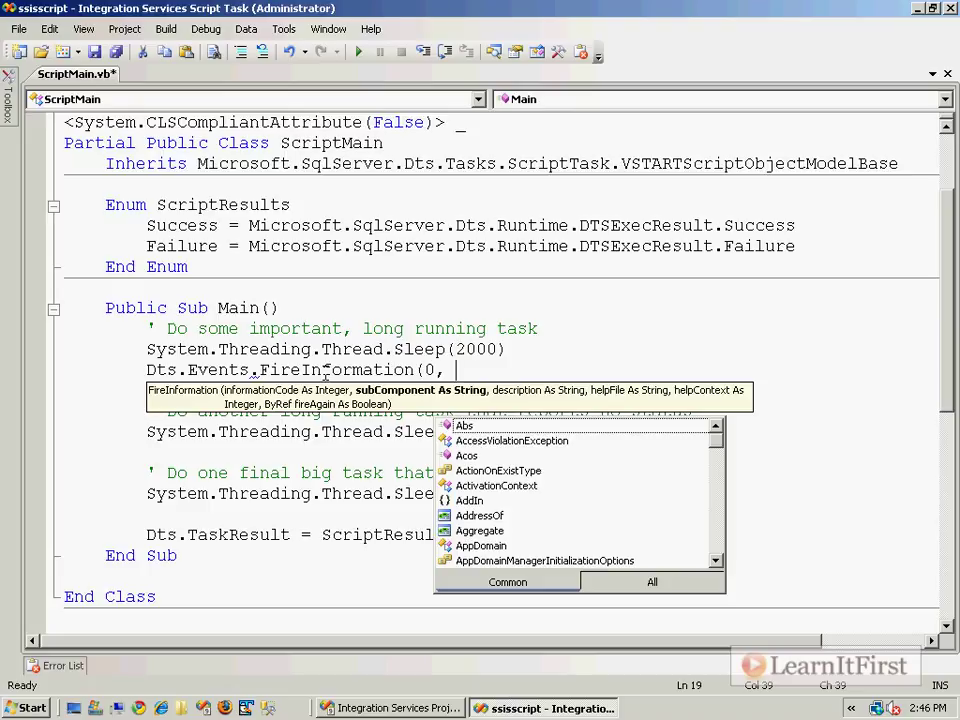
text("The first lon)
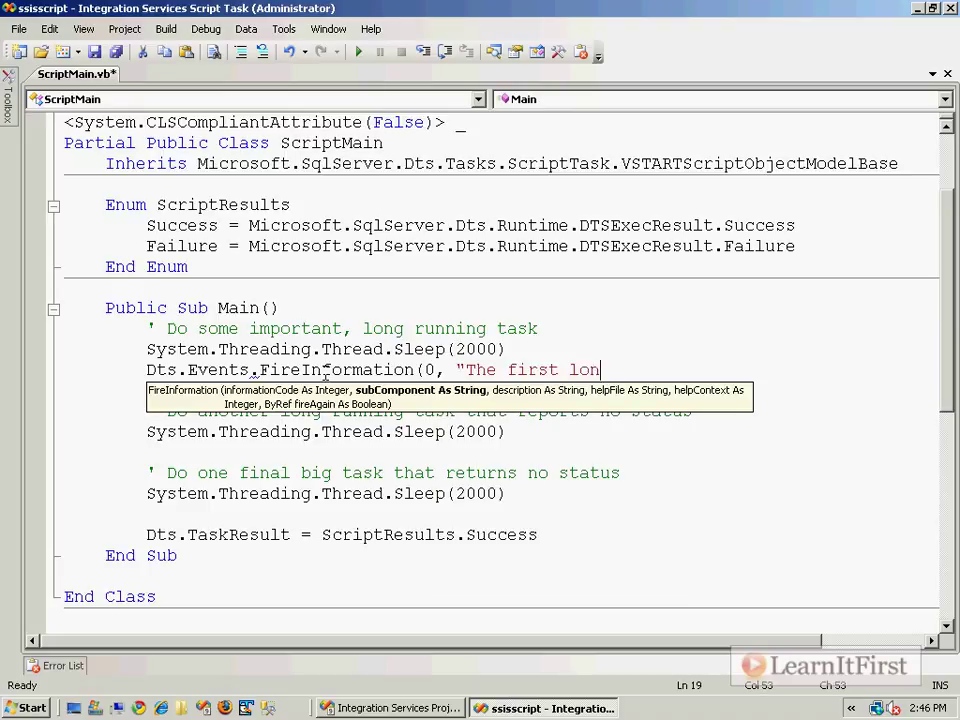
text(g running task")
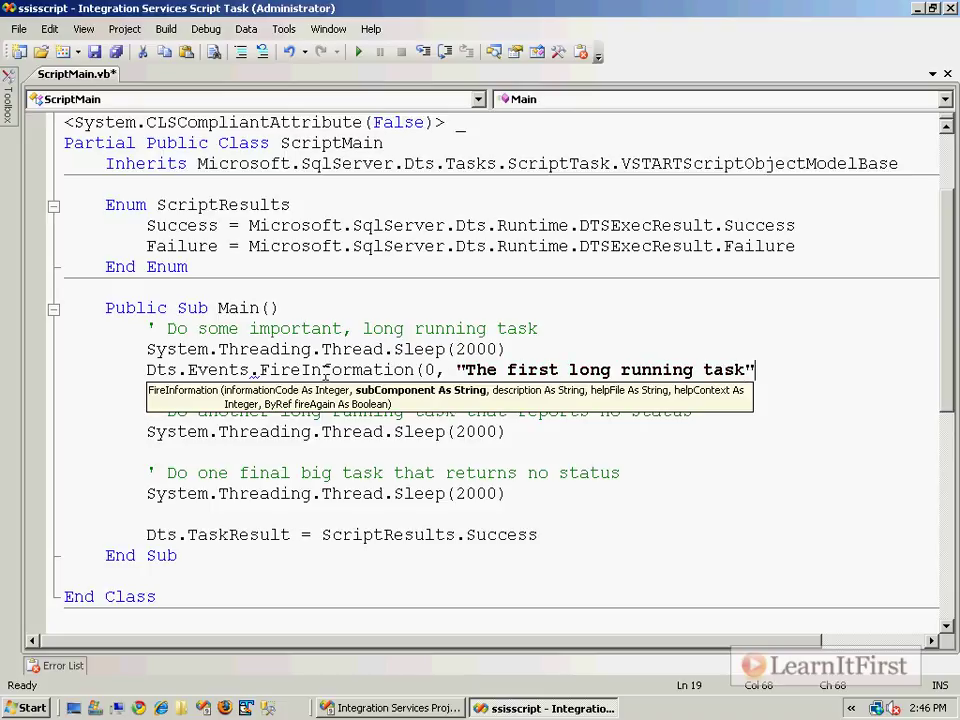
text(, "Has completed!",)
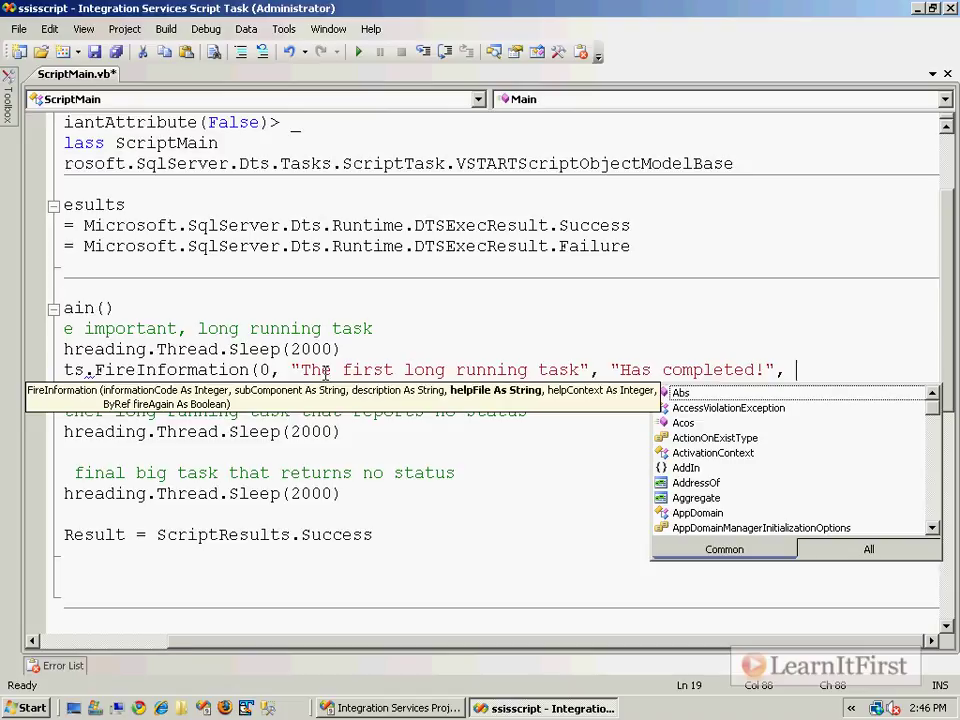
text(Strin)
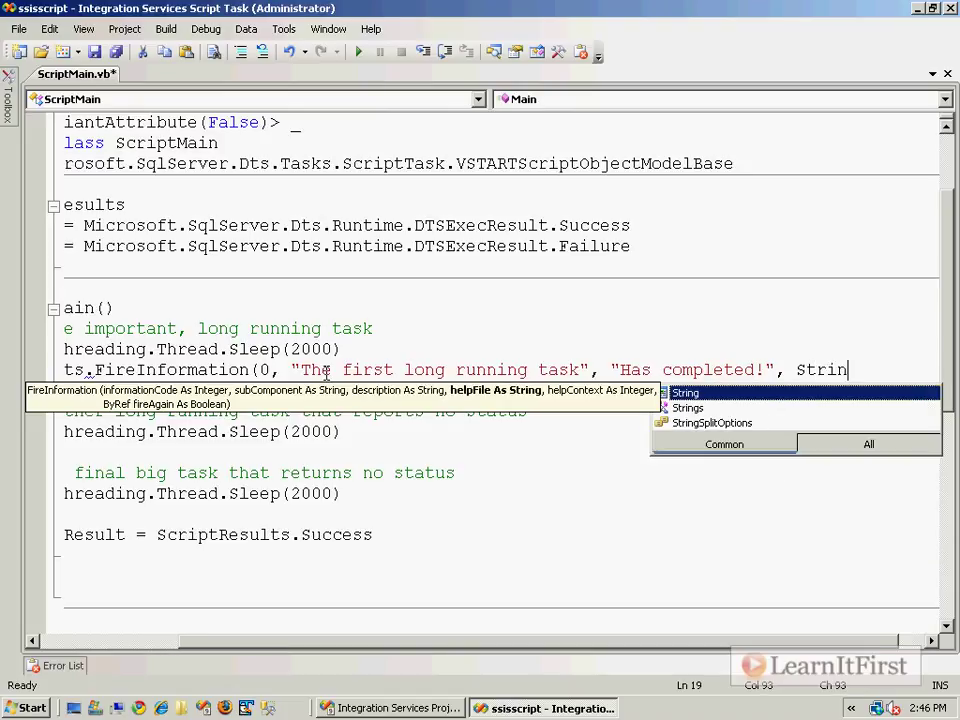
text(g.Empty,)
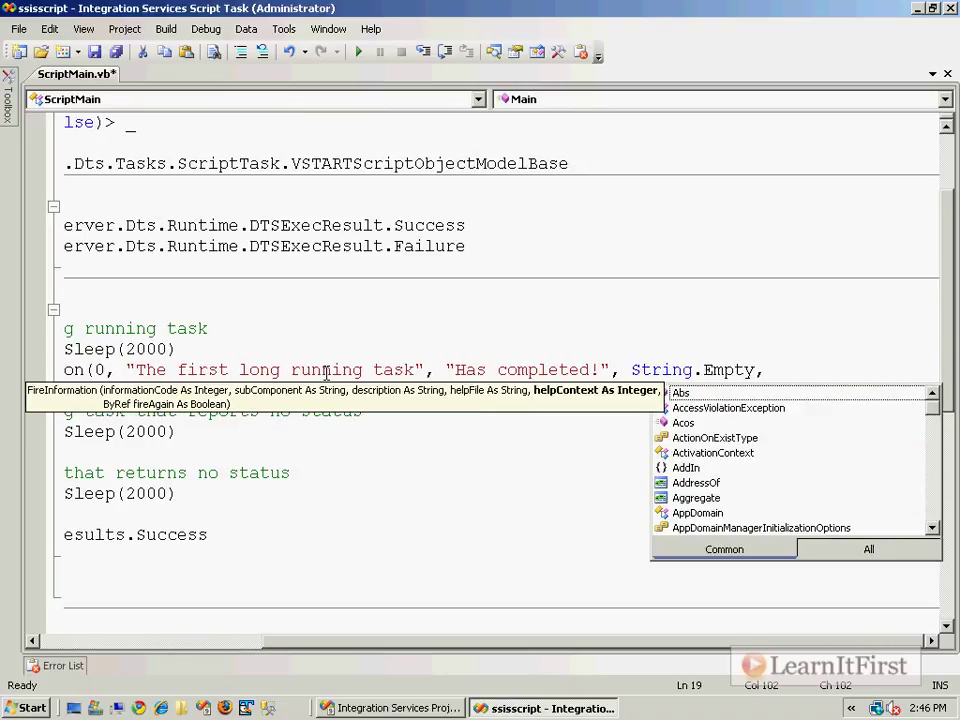
text(0)
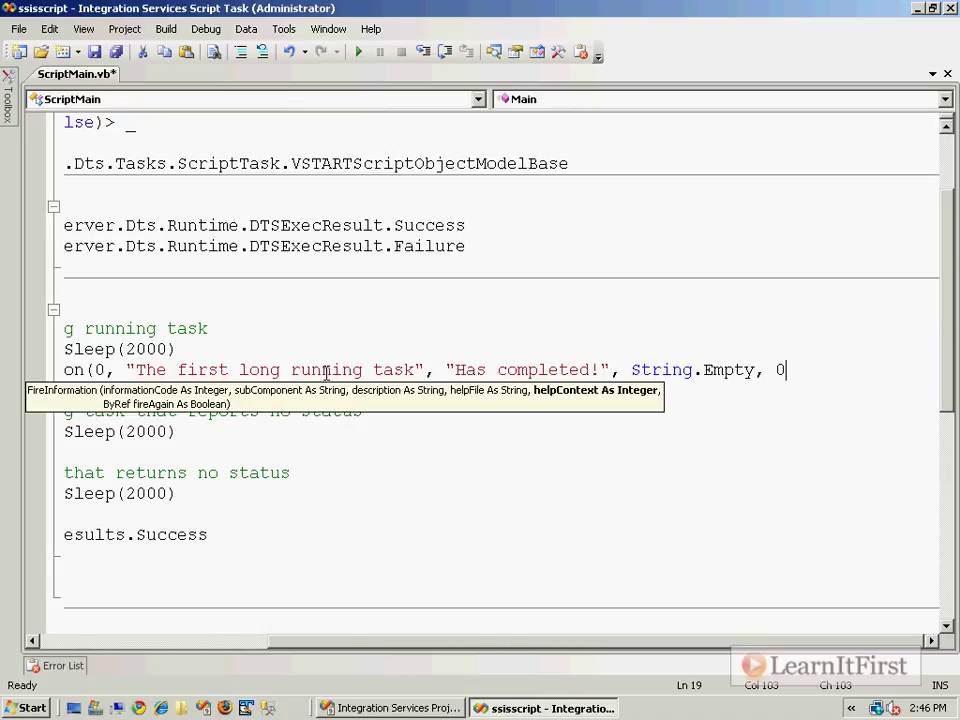
text(,)
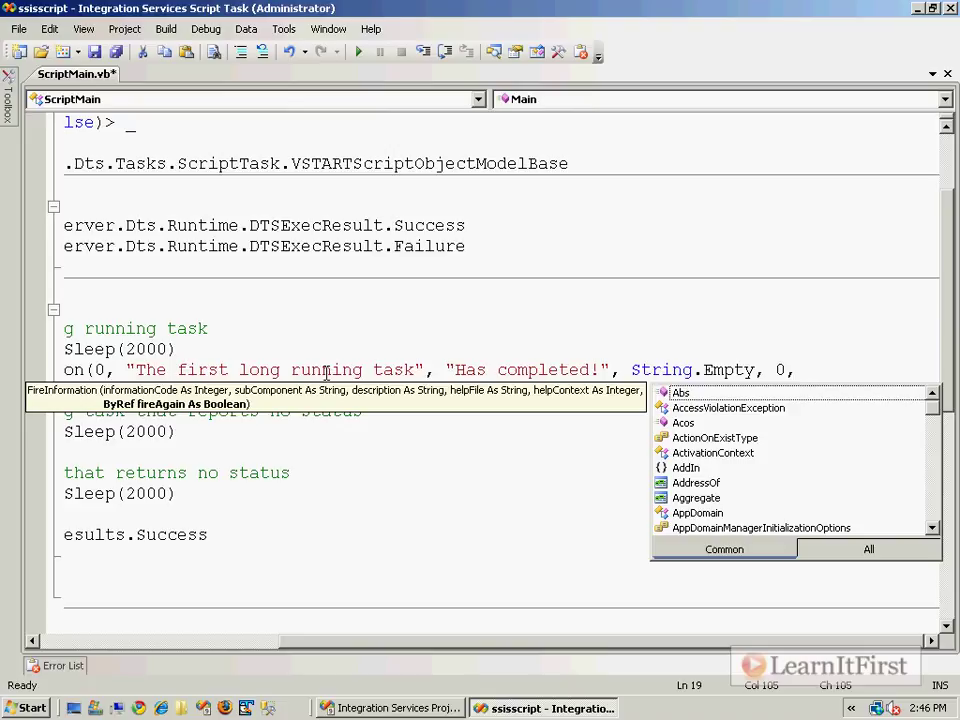
text(False))
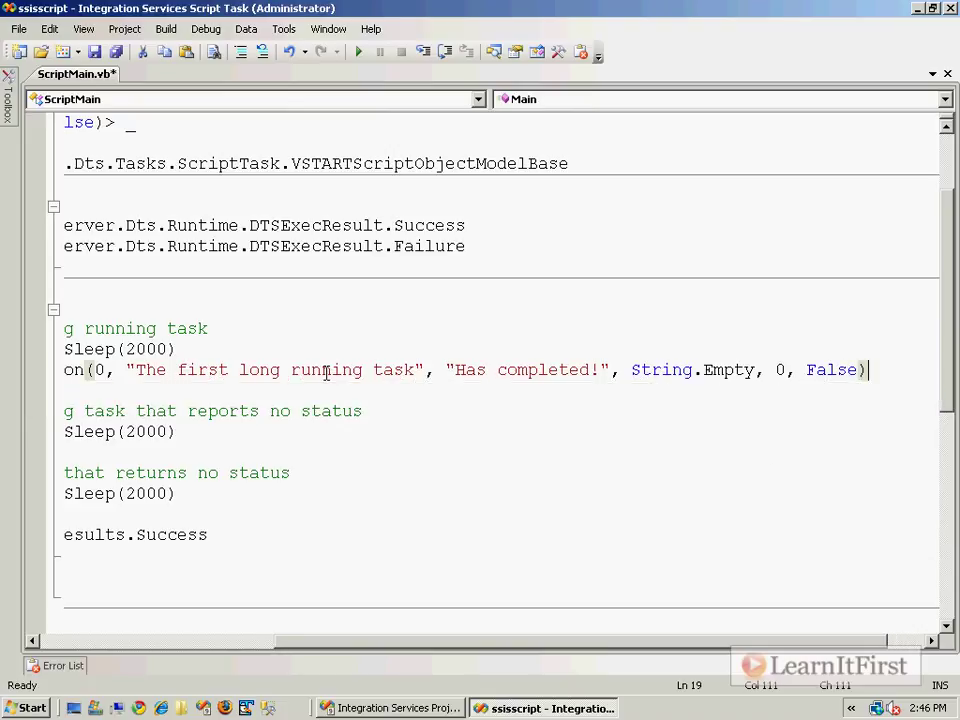
key(ctrl+s)
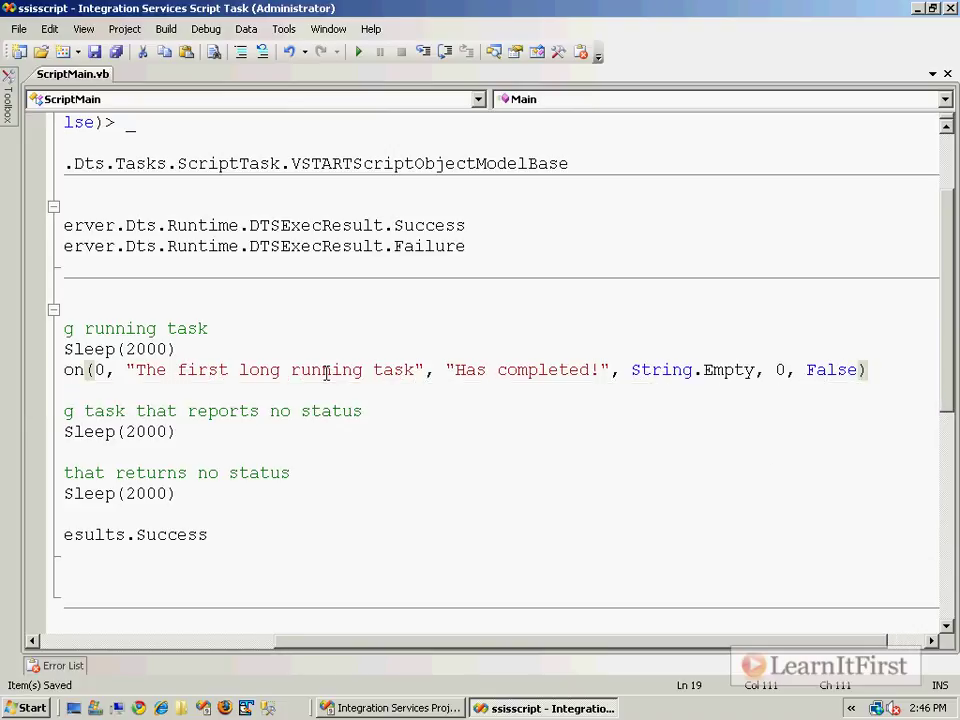
scroll(left, 3)
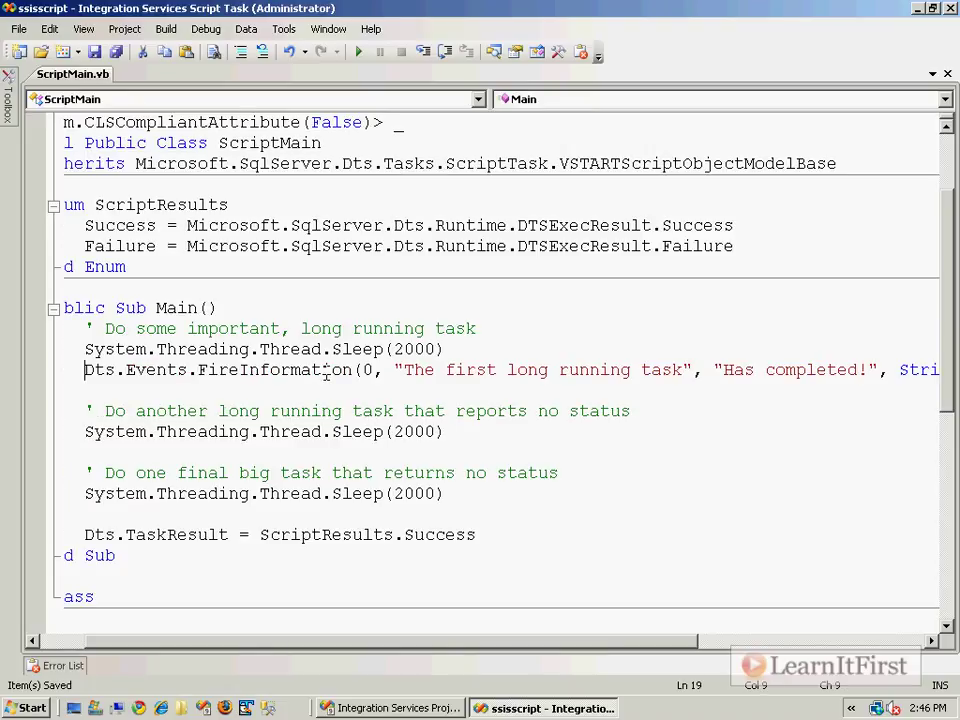
Add FireInformation lines after the second and 3rd sleeps with edited messages, then close the script
click(86, 431)
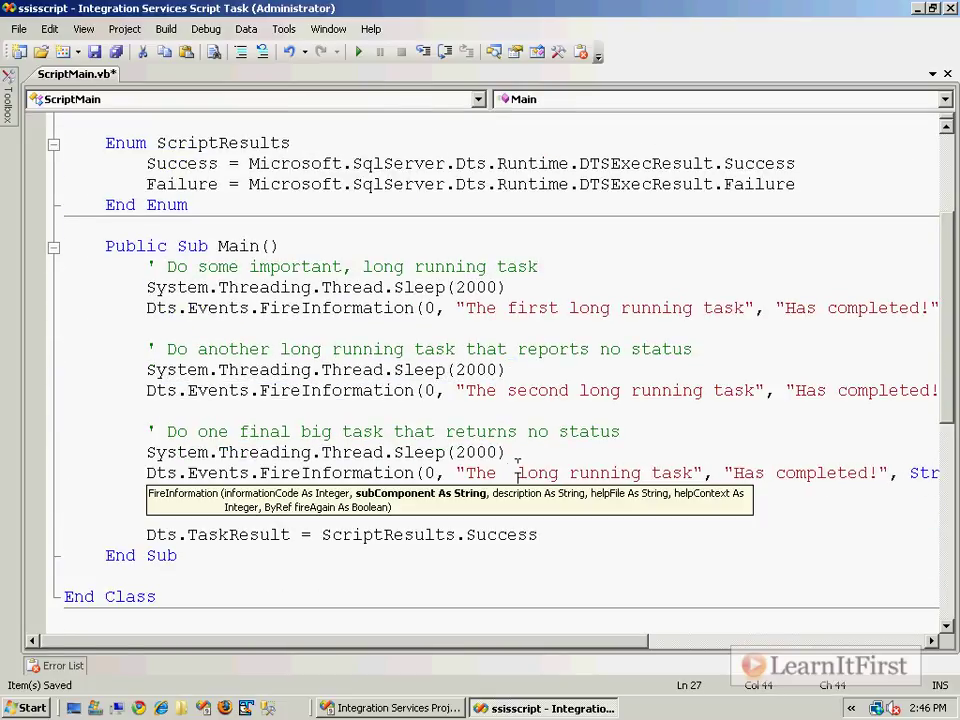
text(3rd)
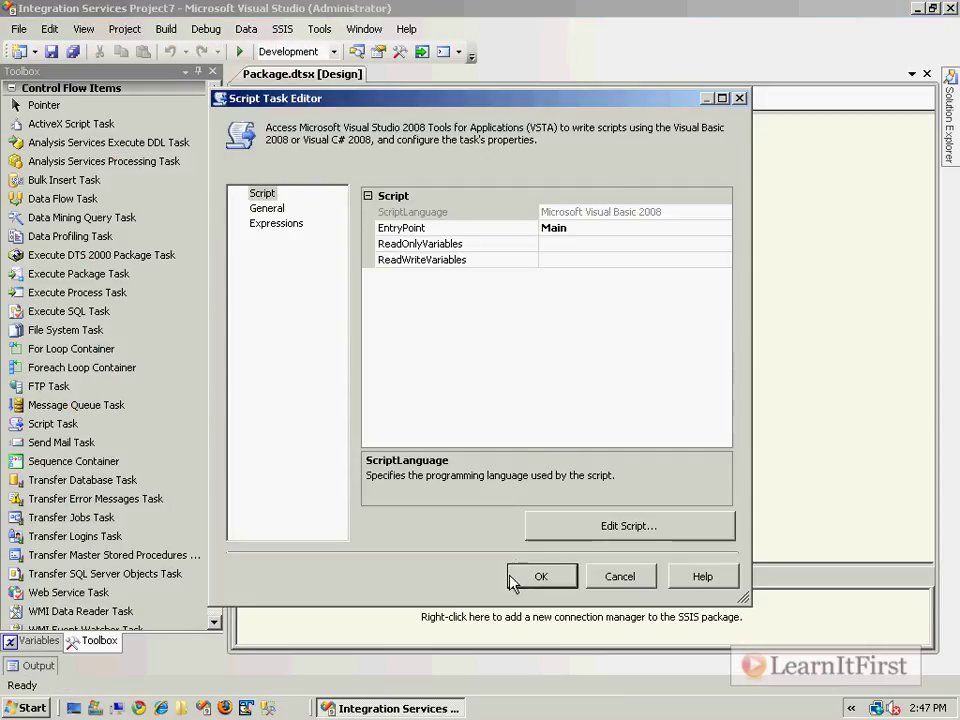
Accept the task settings and debug the package to see three 'Has completed!' messages in Output
click(541, 576)
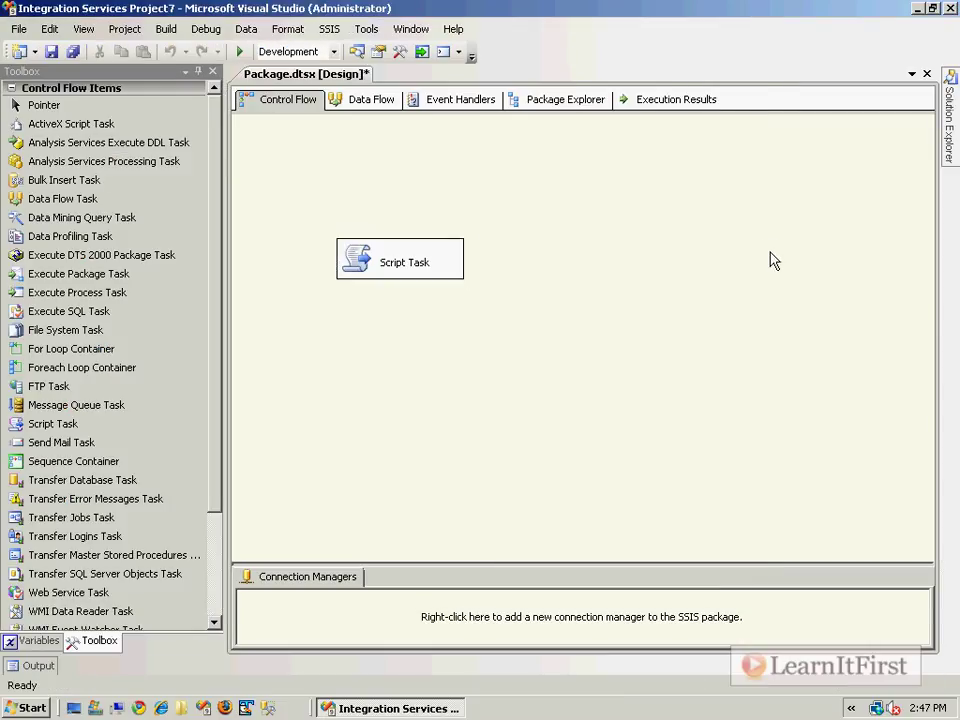
click(239, 51)
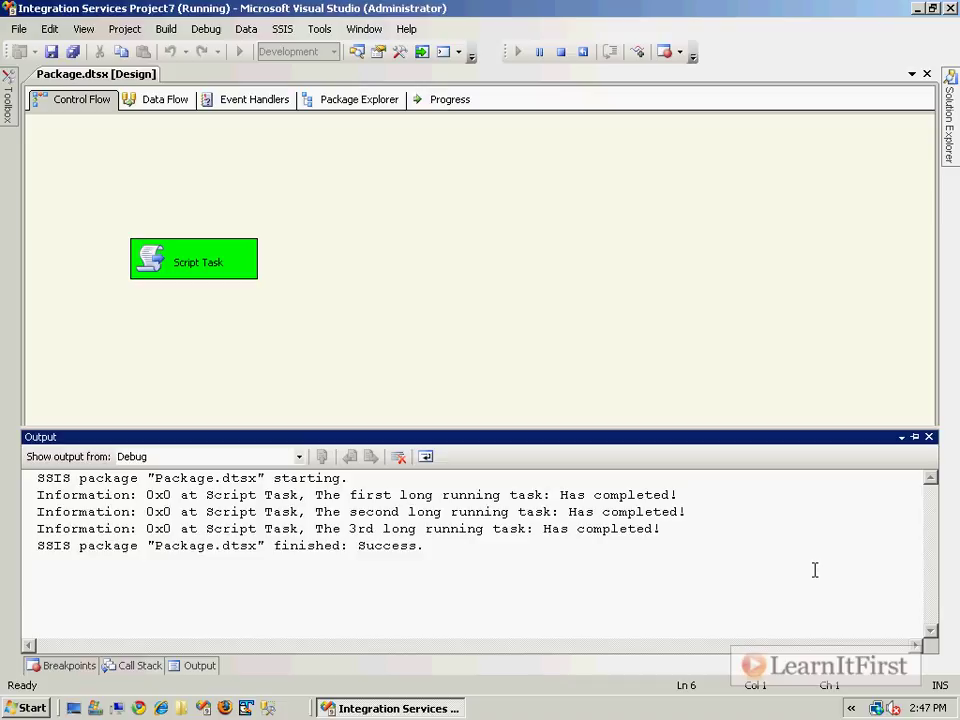
mouse_move(634, 557)
text(My I)
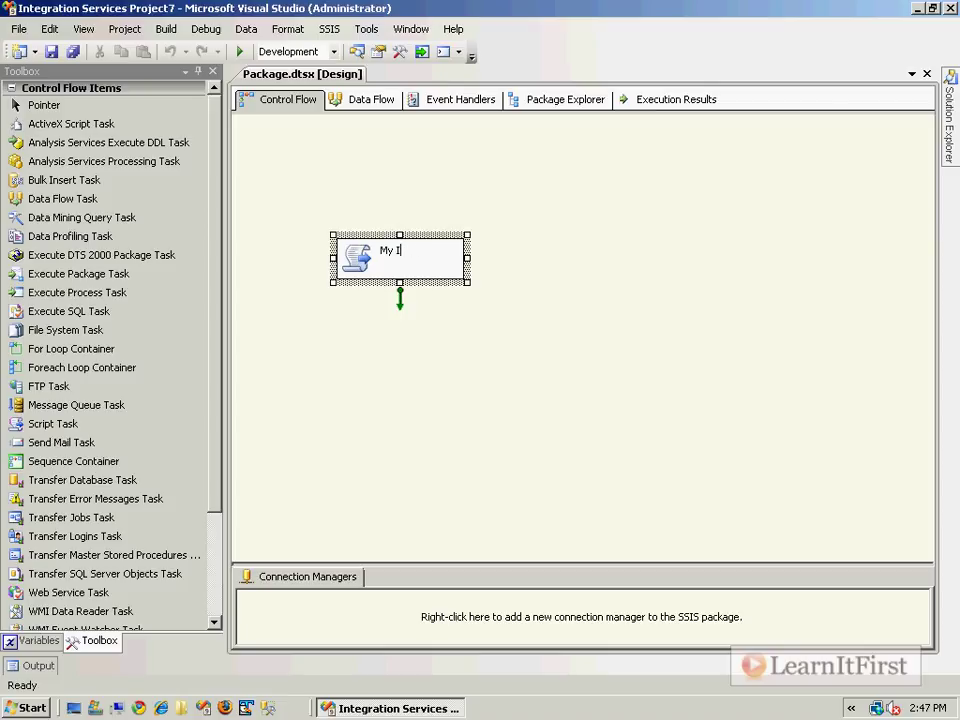
Rename the Script Task to My Important Stuff and stop debugging
text(mportant Stuff)
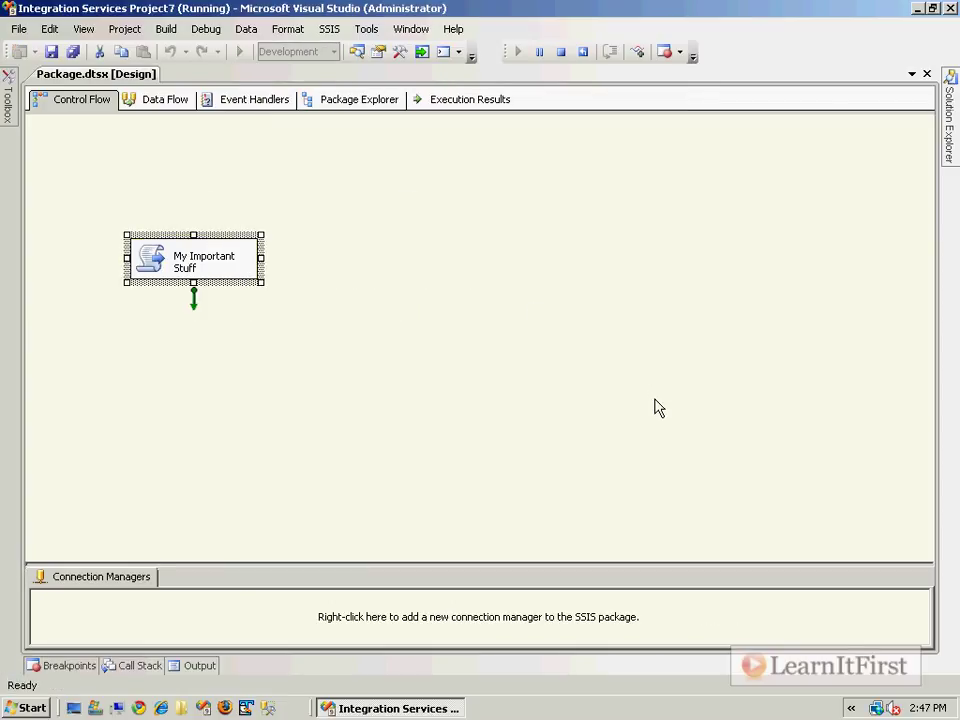
click(516, 51)
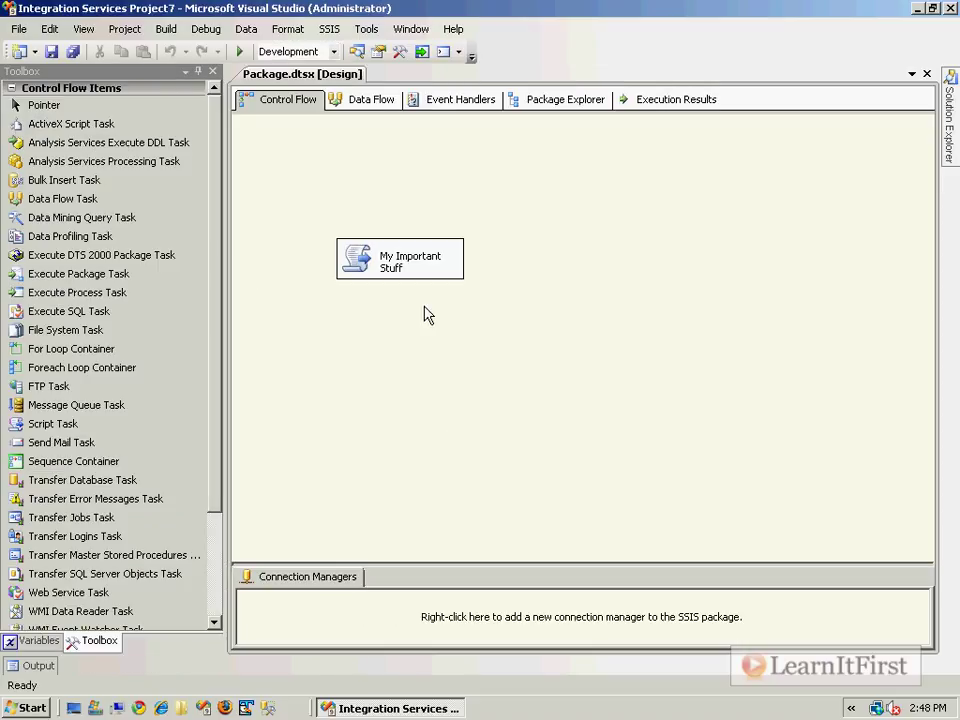
Close the VB task's editor and open the C Sharp task's C# script for editing
double_click(399, 258)
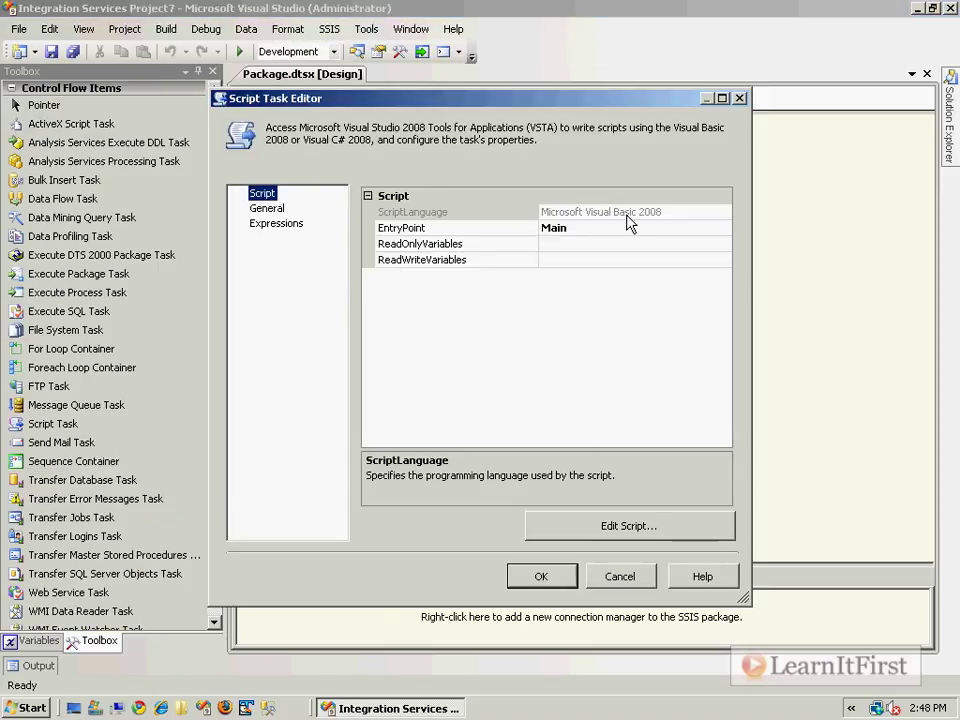
mouse_move(562, 575)
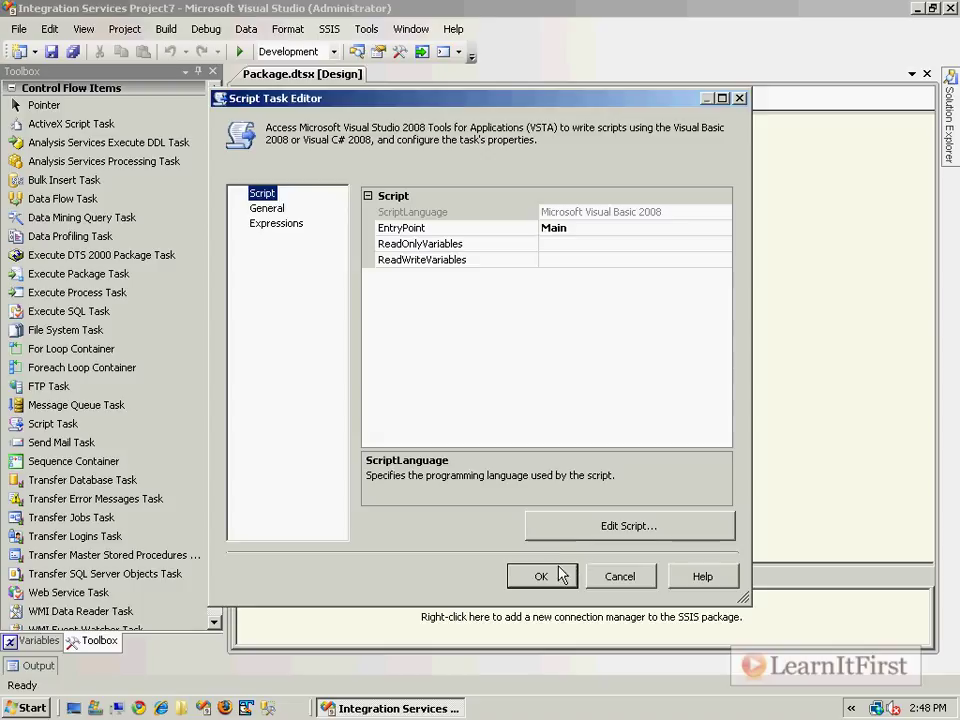
click(540, 576)
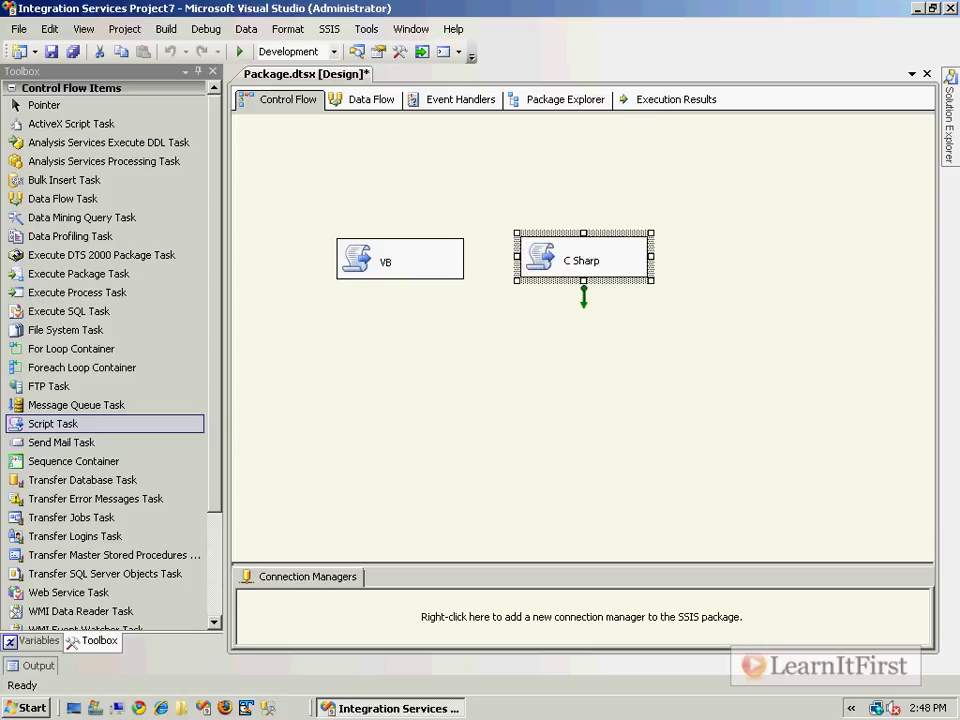
double_click(581, 260)
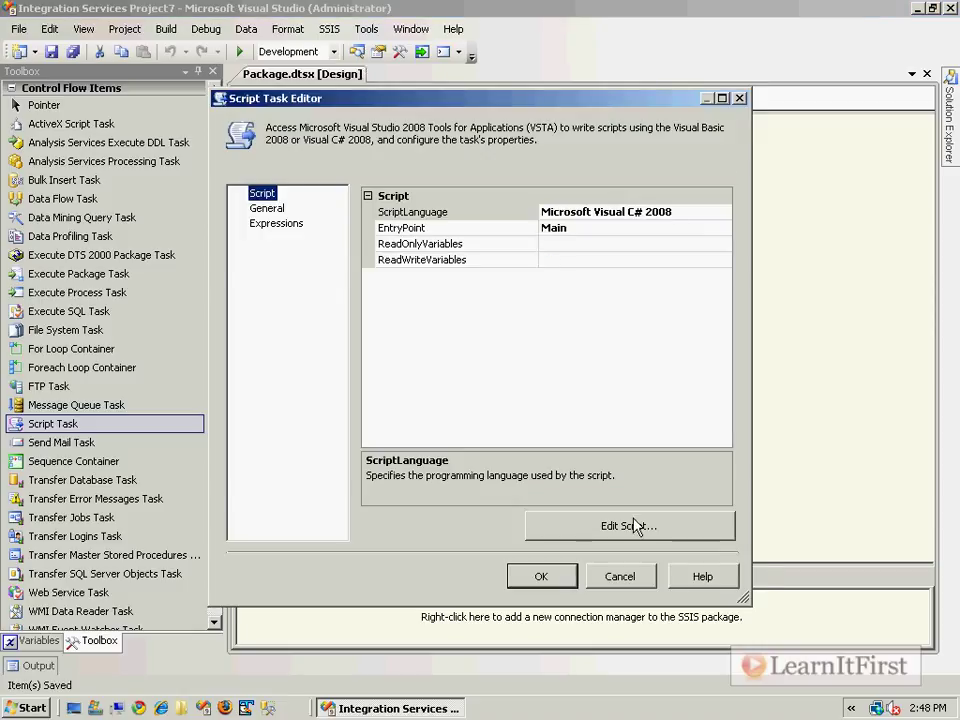
click(628, 525)
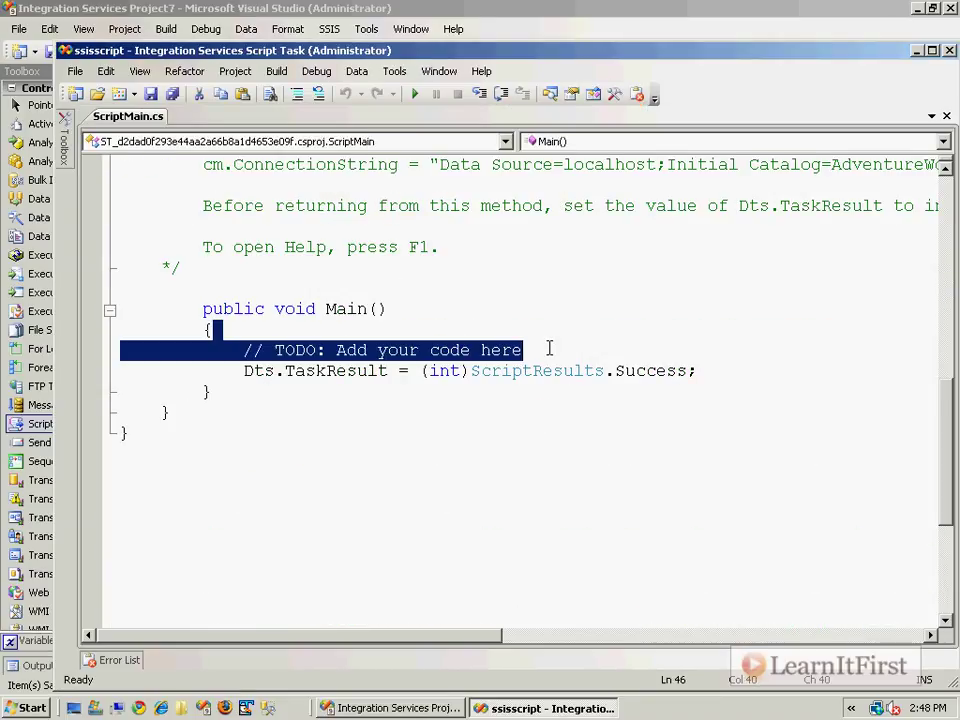
Add System.Threading.Thread.Sleep(2000); to pause the C# Main method for two seconds
text(System.Threading.Thread.,S)
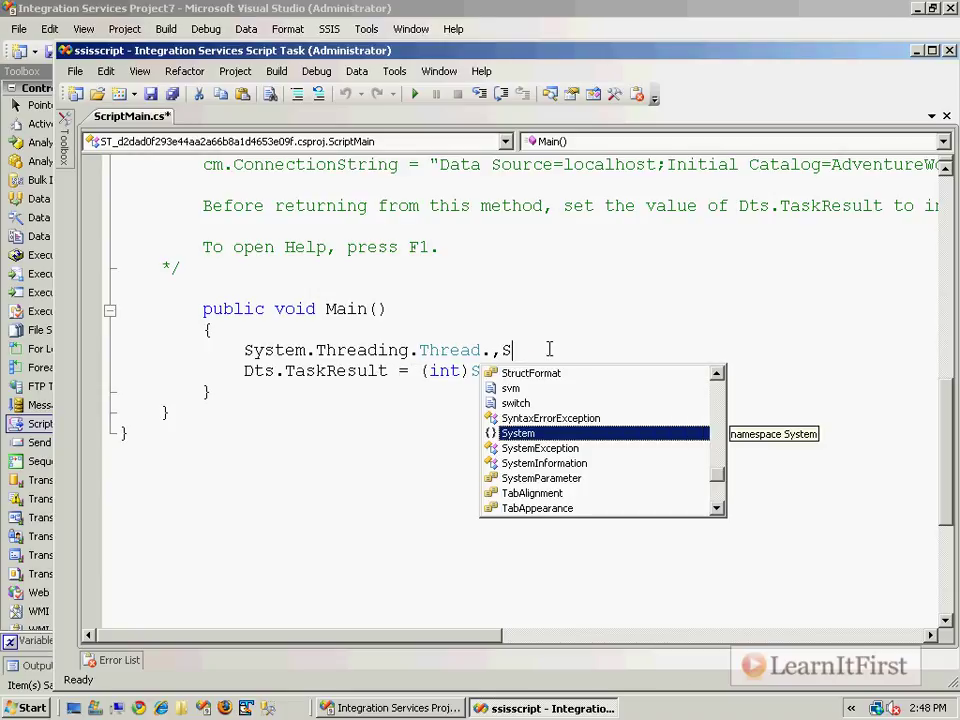
text(leep(2000);)
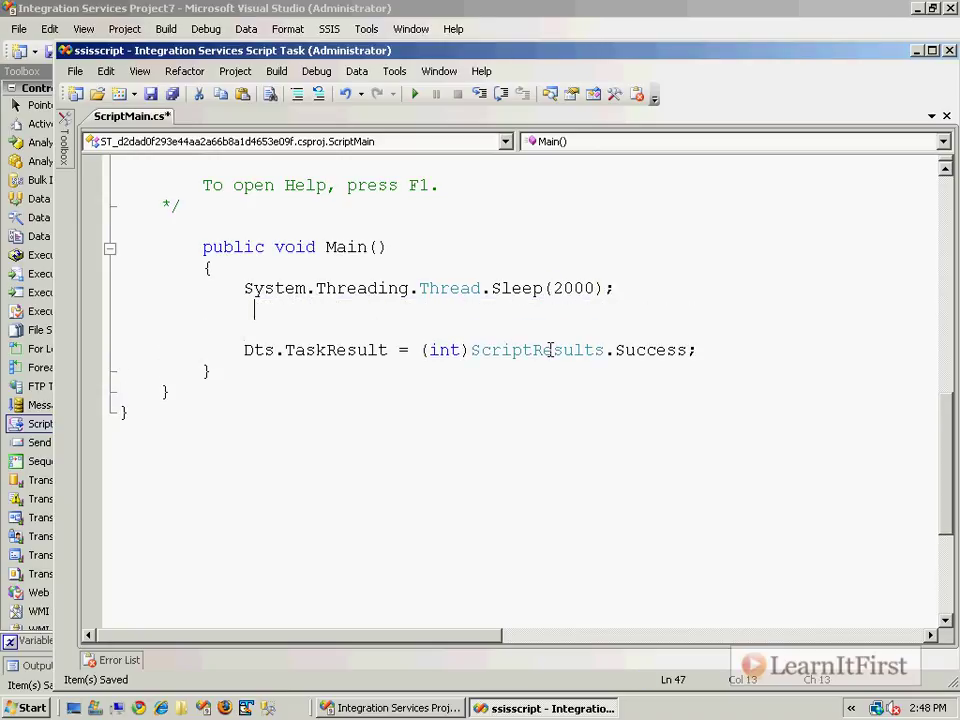
Add Dts.Events.FireInformation(0, "This is the first section", "Has completed!", "", 0, true);
text(Dts.E)
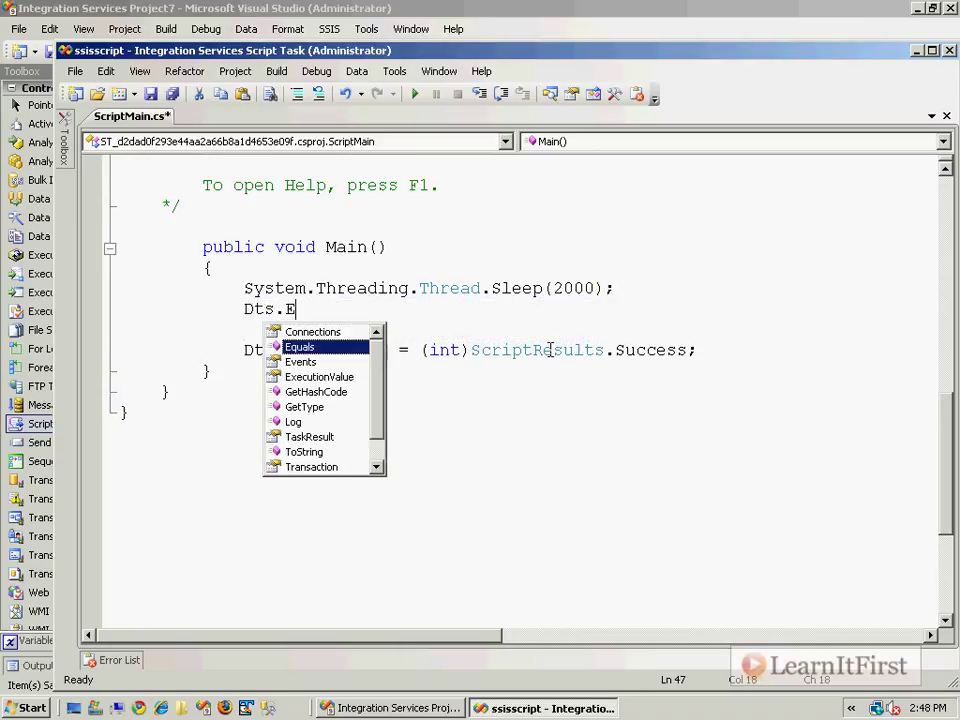
text(vents.FireInformation)
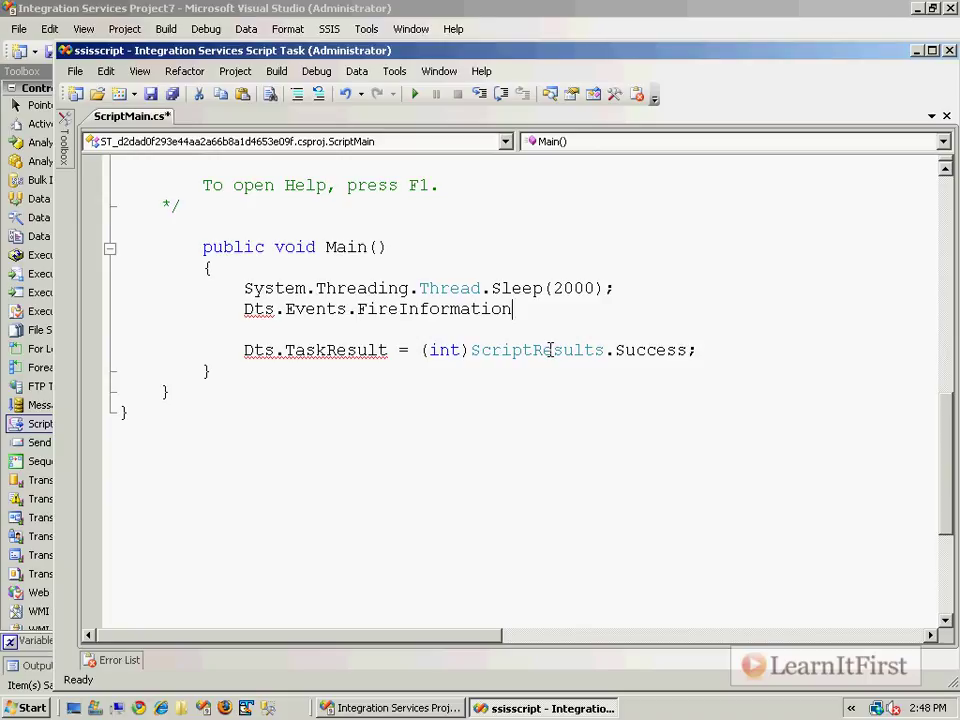
text(()
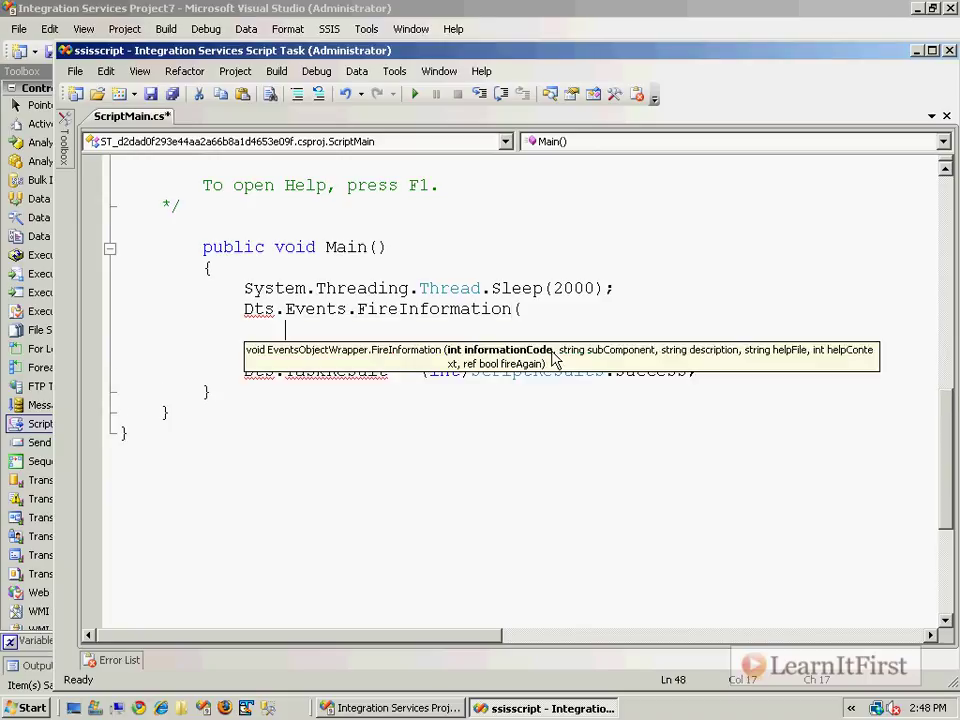
text(0)
text(, "This is)
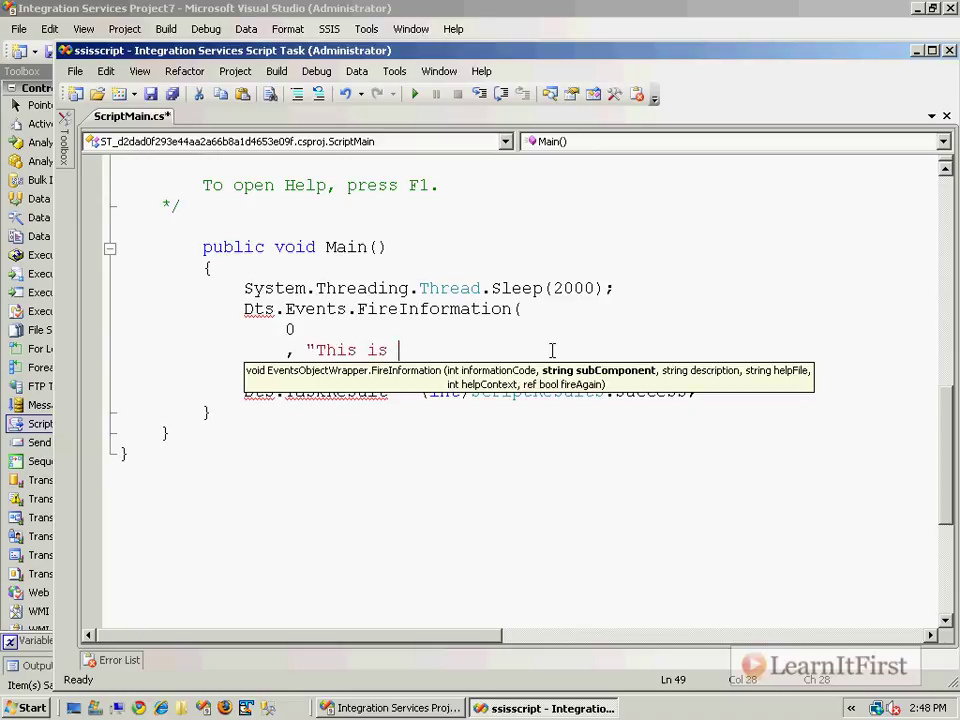
text(the first section)
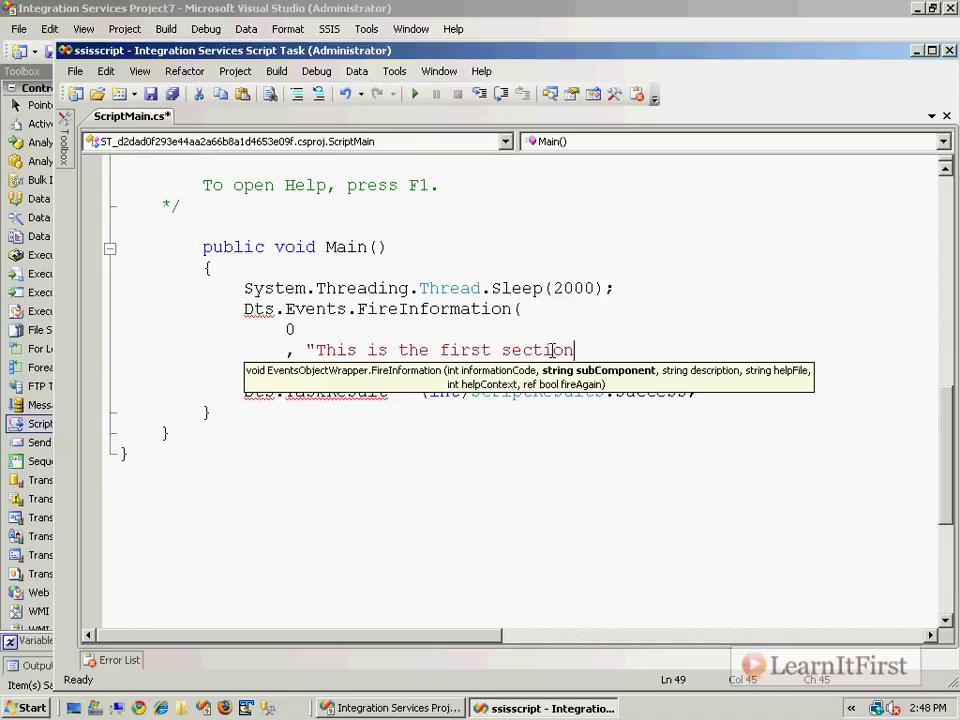
text(, "Has completed!)
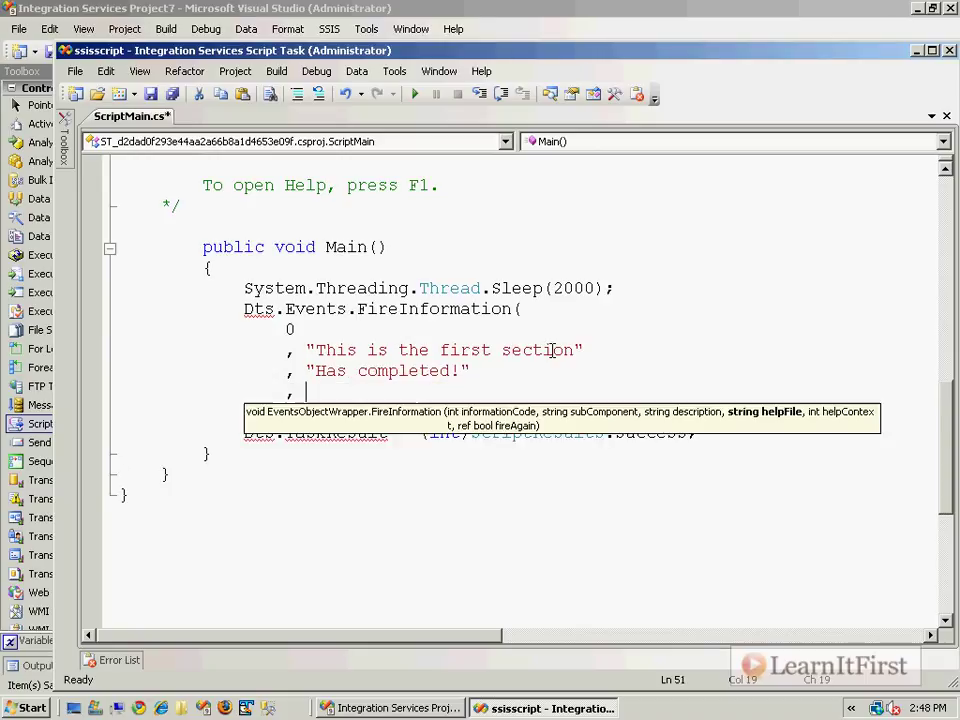
text(""")
text(, 0)
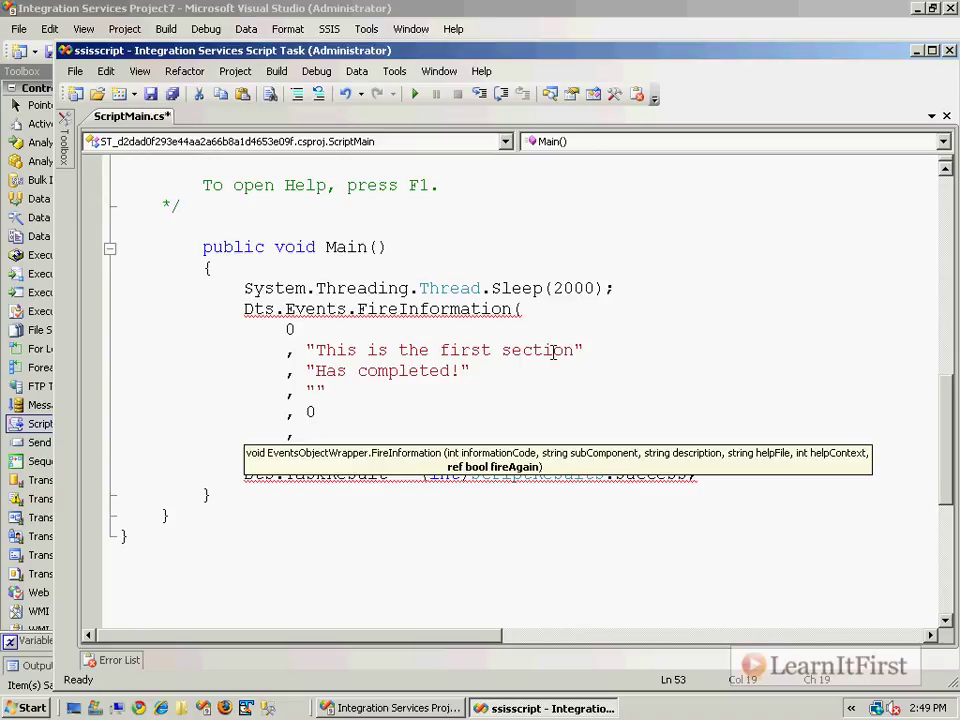
text(truwe)
text();)
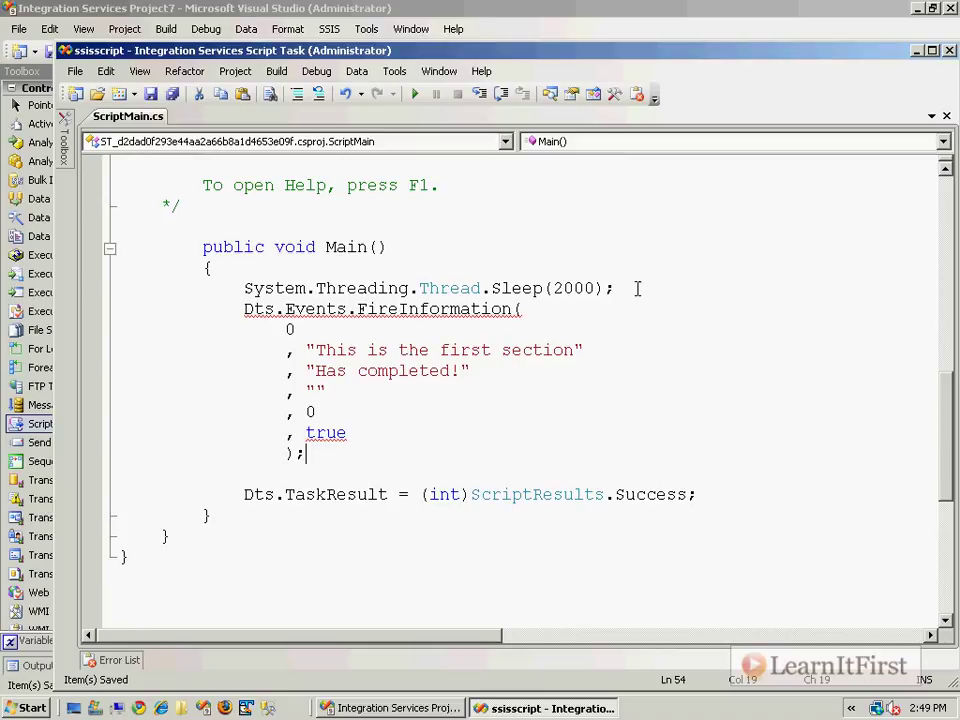
Declare var fireAgain = true, pass ref fireAgain, and repeat the block for second and third sections
text(var fireAgain =)
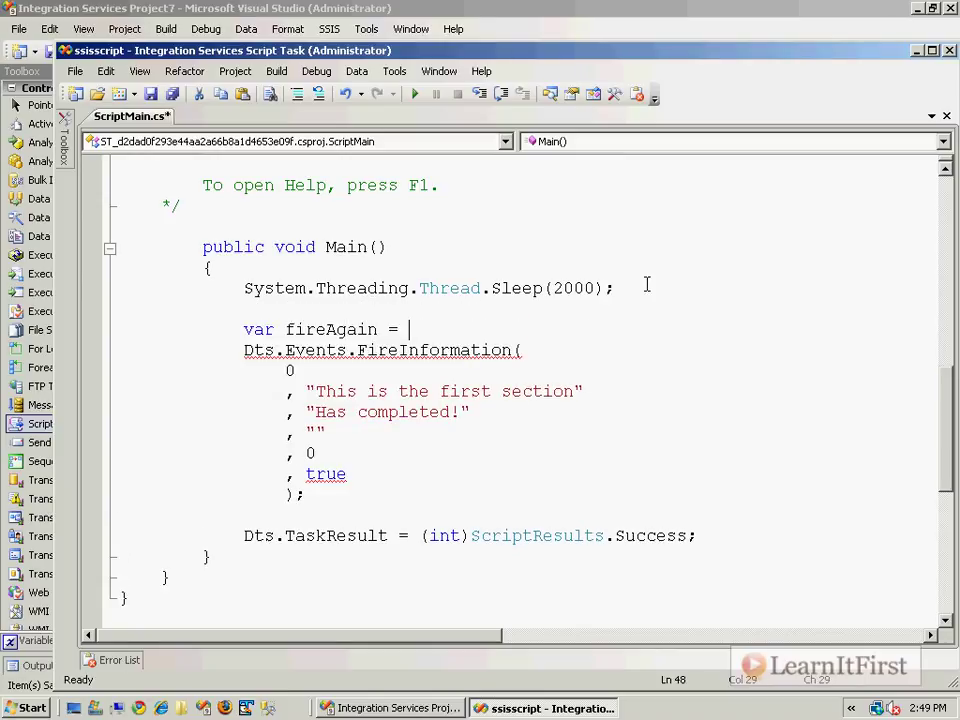
text(true;)
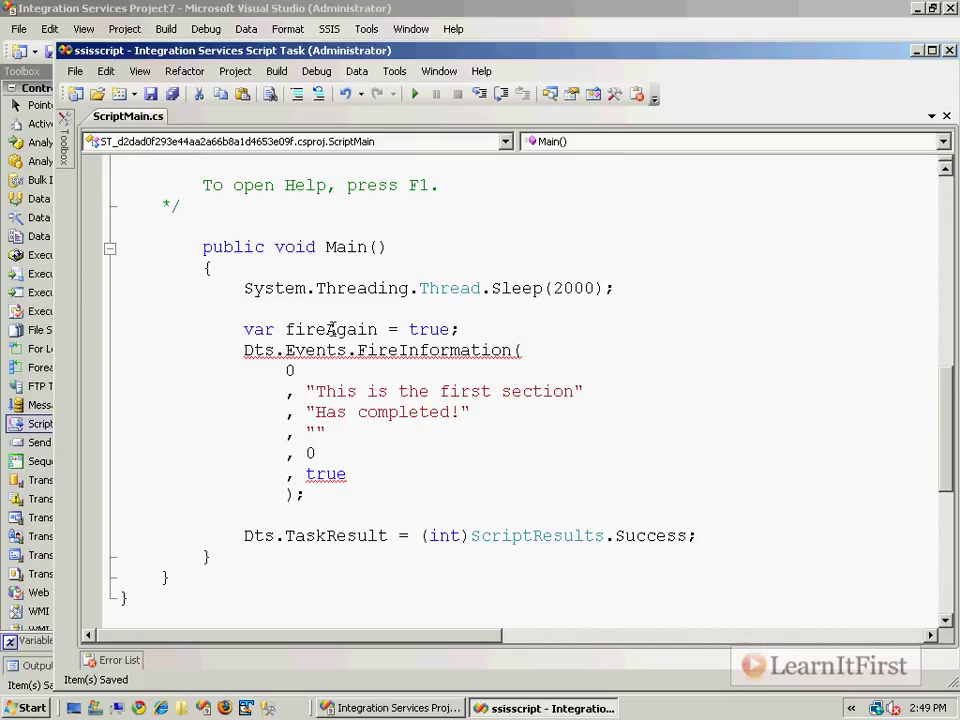
text(ref)
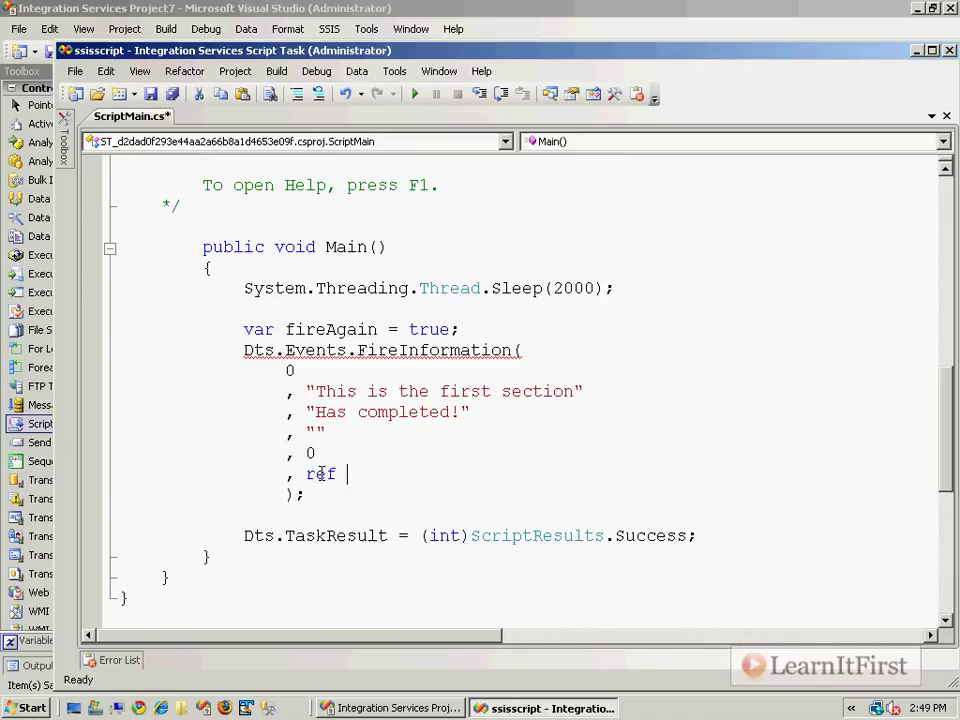
text(fireAgain)
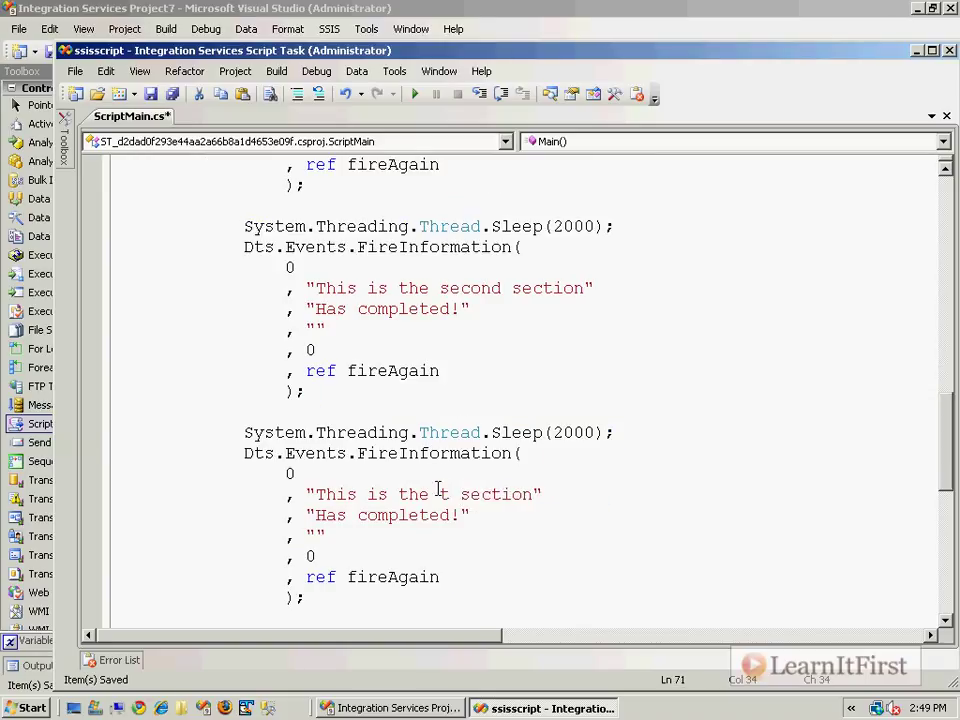
text(third)
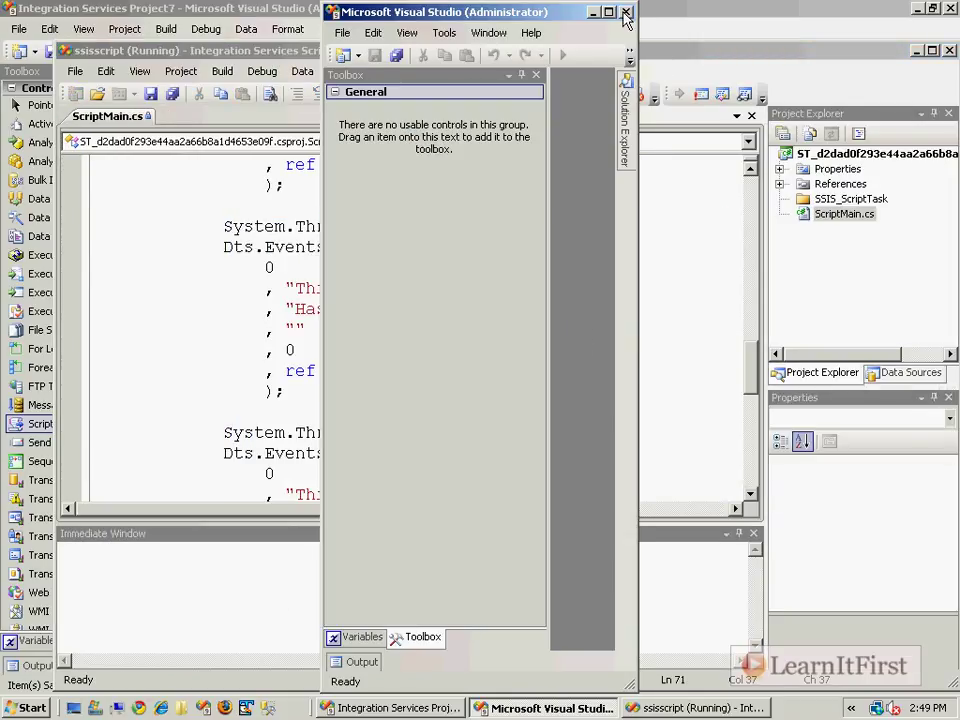
Execute only the C Sharp task and check its section messages in the Output window
click(626, 11)
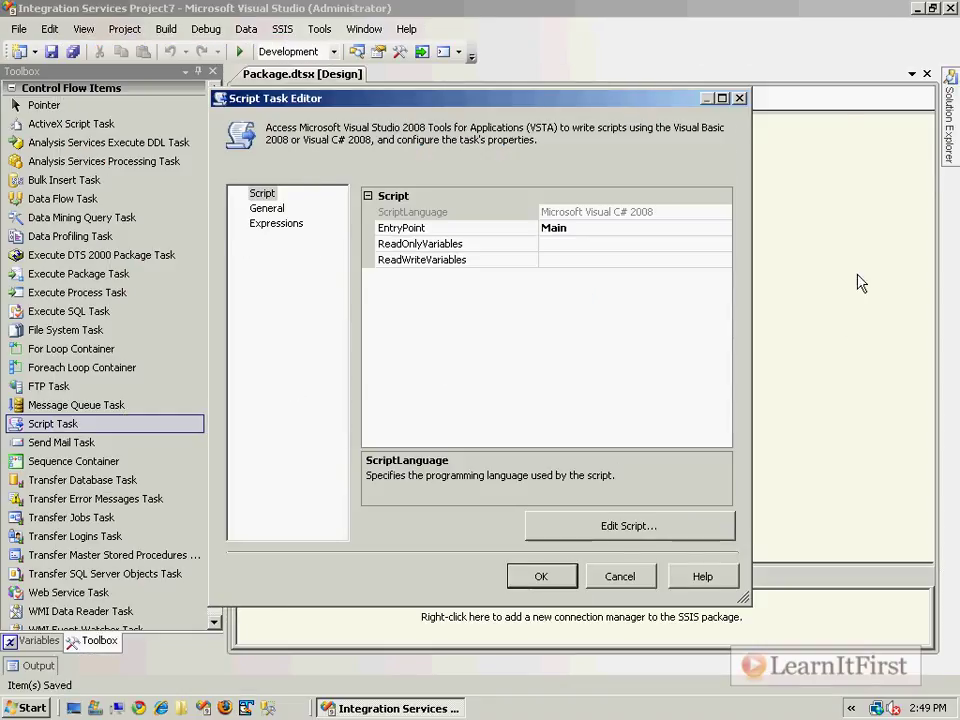
right_click(570, 258)
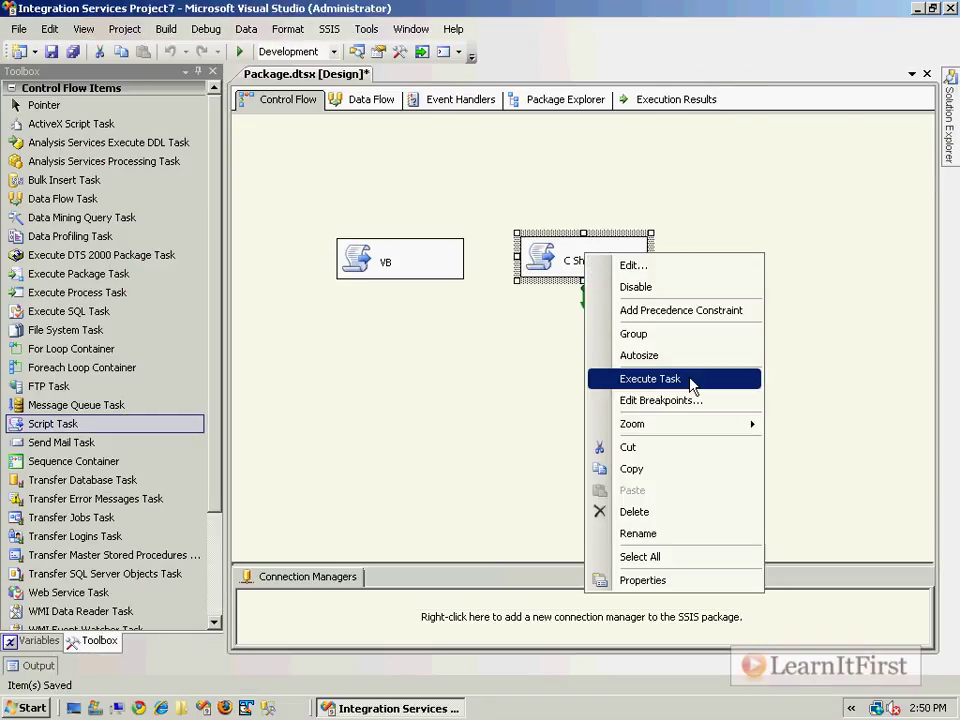
click(650, 378)
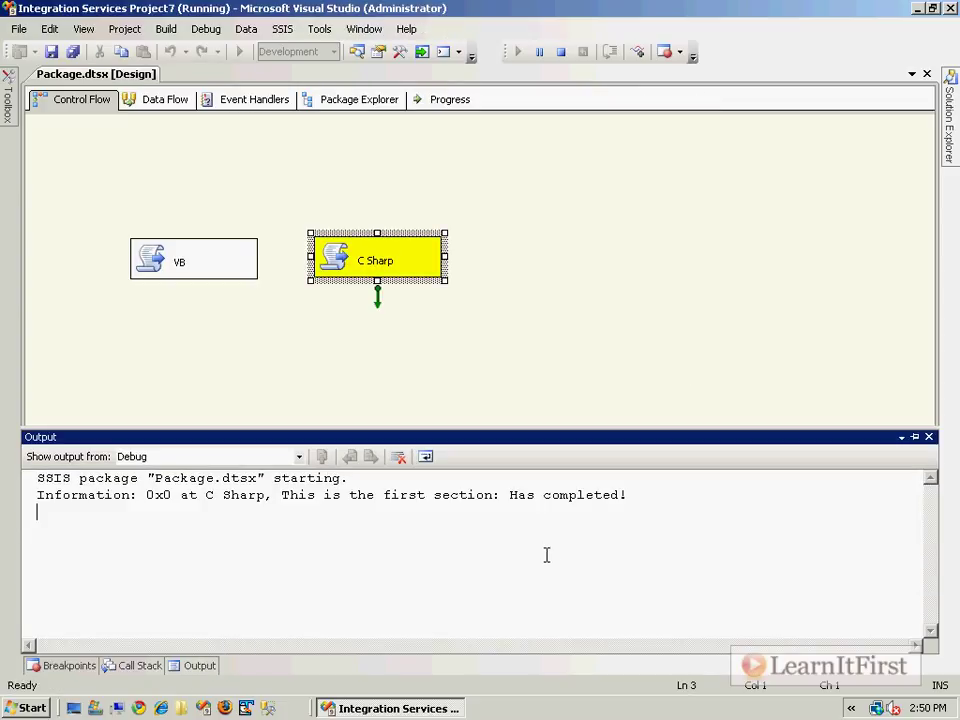
double_click(232, 494)
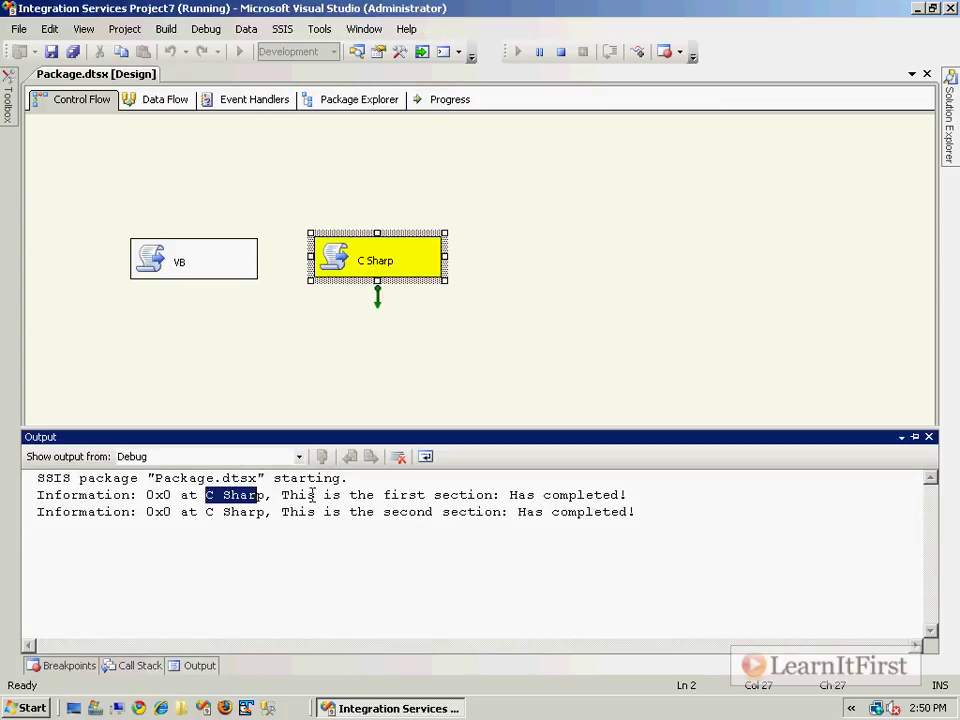